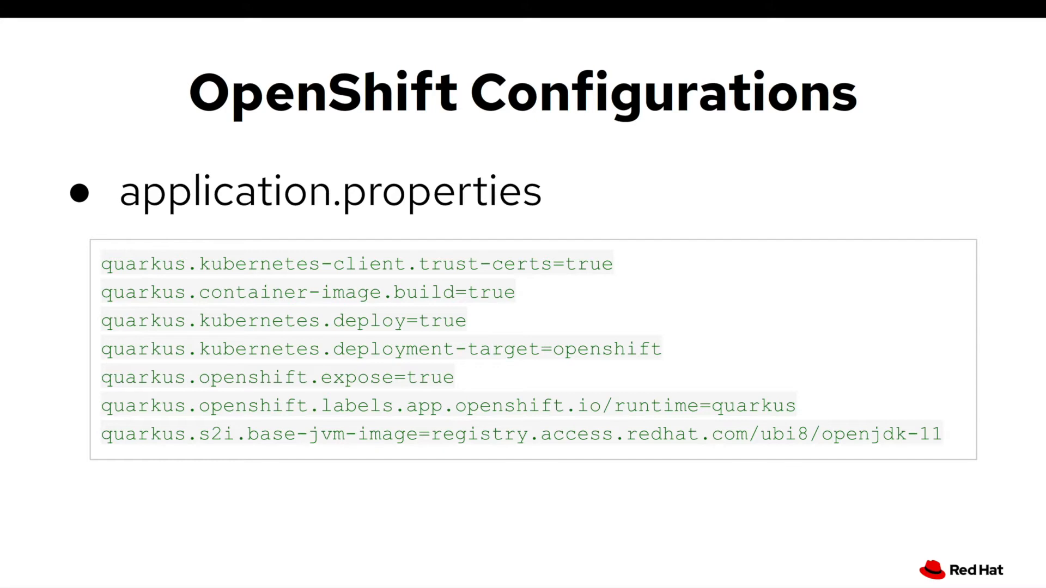
- Expand the quarkus-getting-started project and its src folder to reveal GreetingService.java
{"action": "key", "text": "Right"}
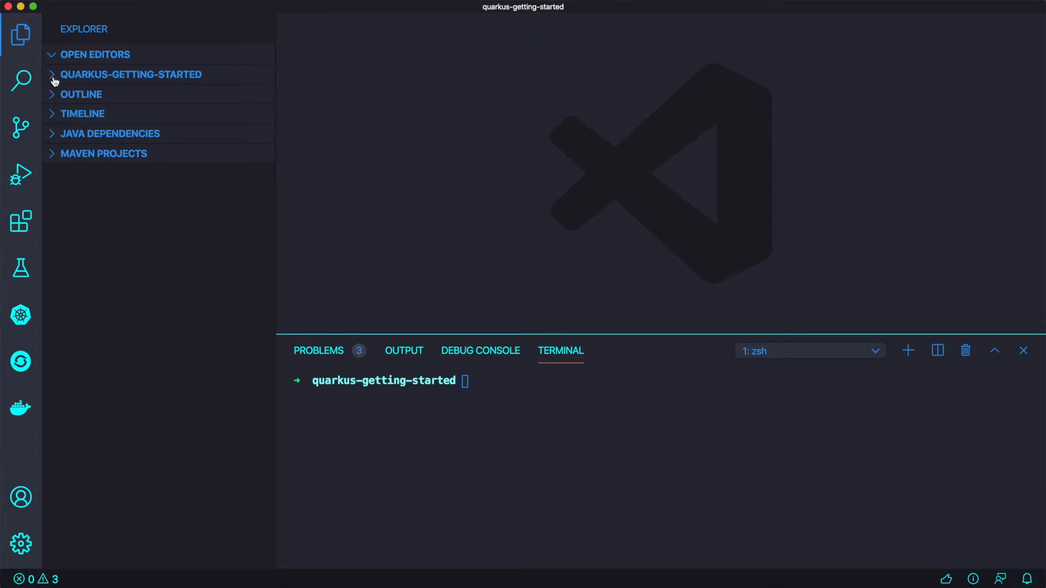
{"action": "left_click", "coordinate": [130, 74]}
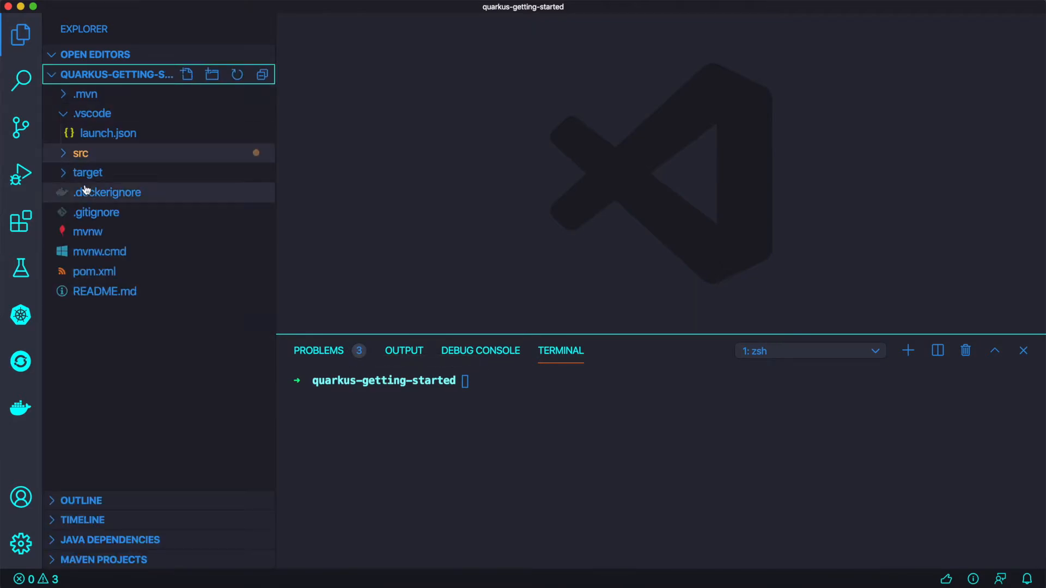
{"action": "mouse_move", "coordinate": [85, 192]}
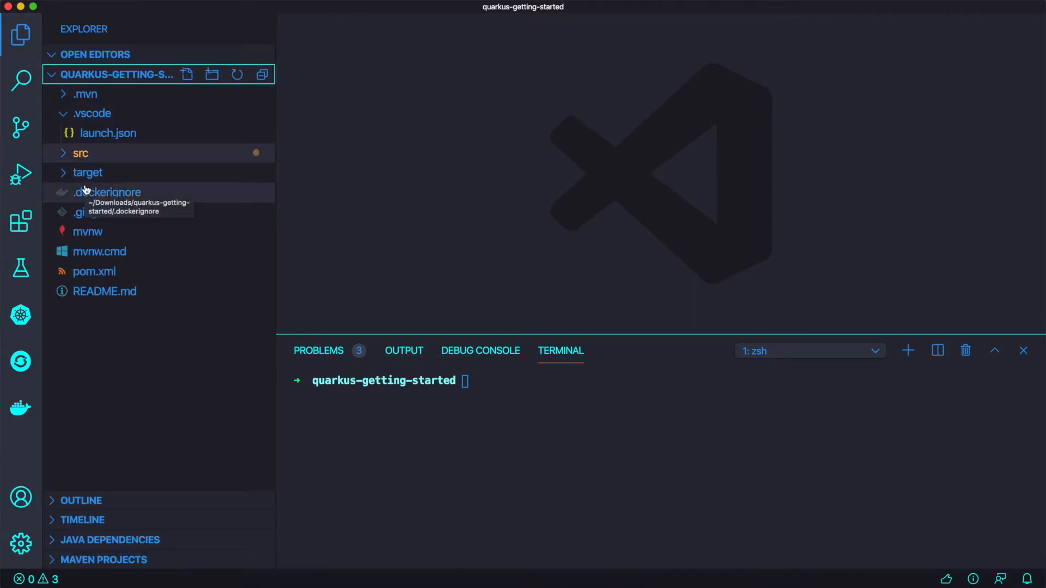
{"action": "mouse_move", "coordinate": [73, 169]}
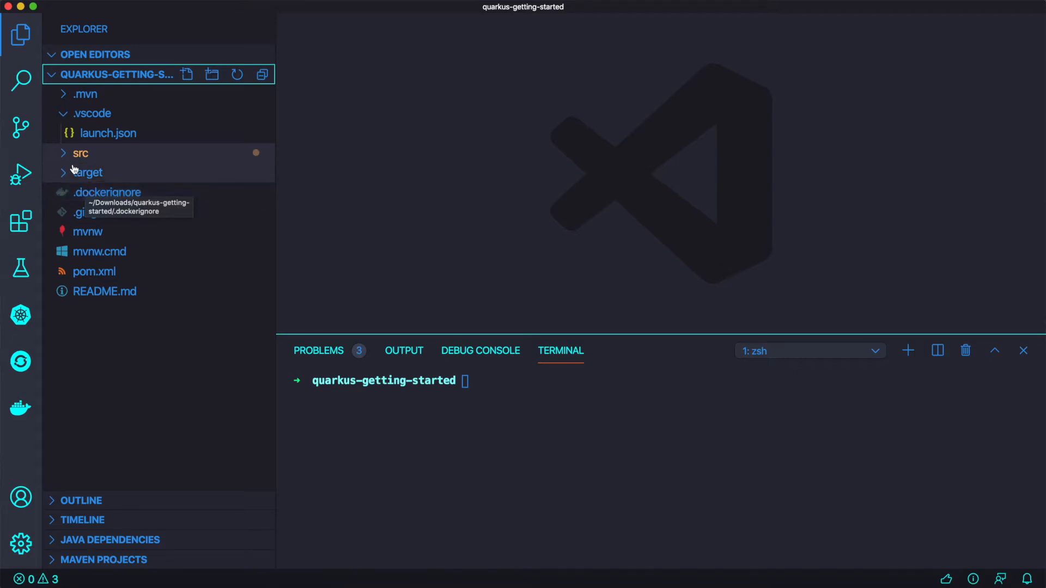
{"action": "mouse_move", "coordinate": [65, 164]}
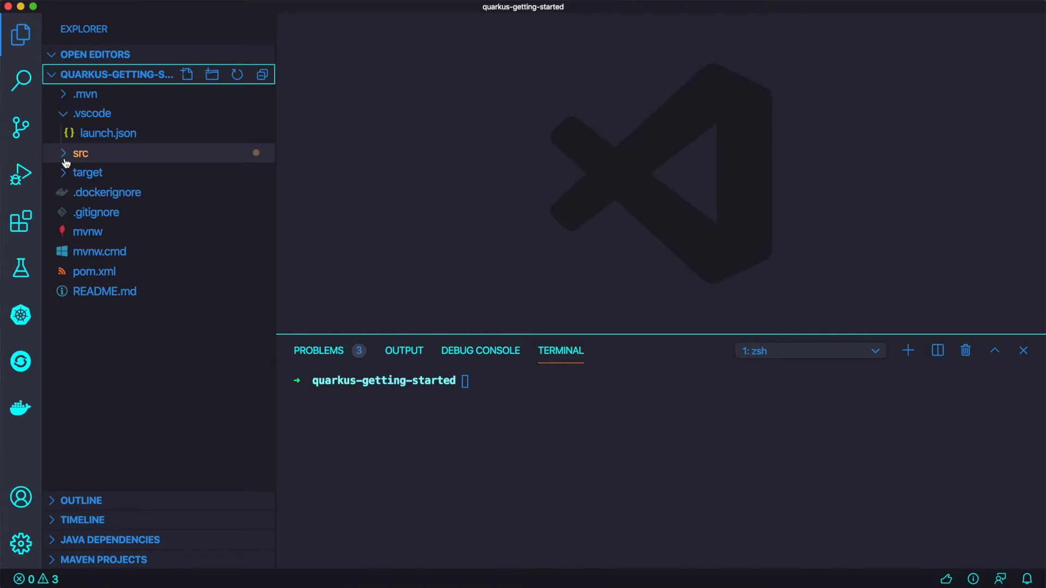
{"action": "left_click", "coordinate": [79, 154]}
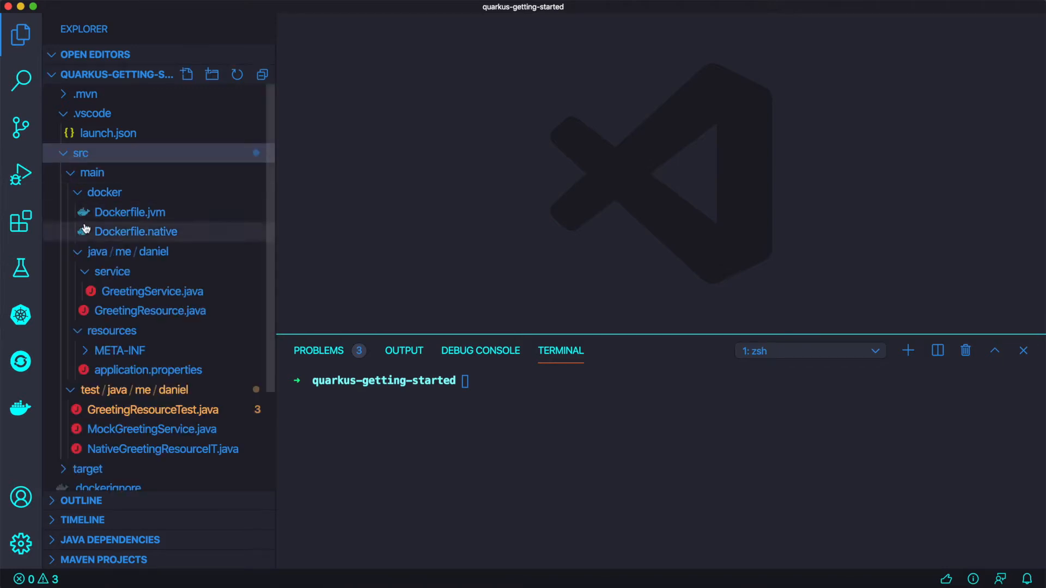
{"action": "scroll", "scroll_direction": "down", "scroll_amount": 3}
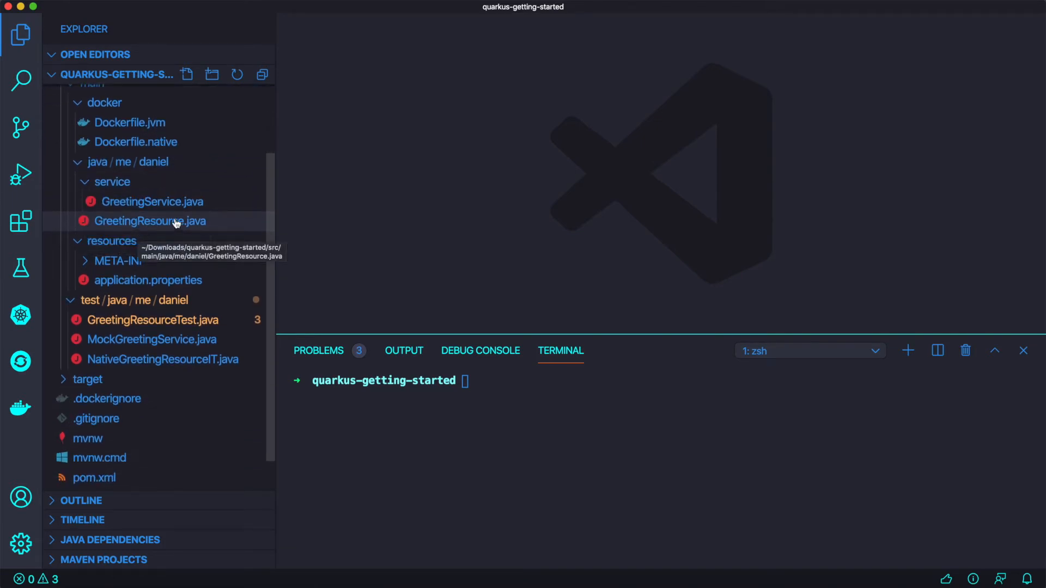
{"action": "mouse_move", "coordinate": [171, 207]}
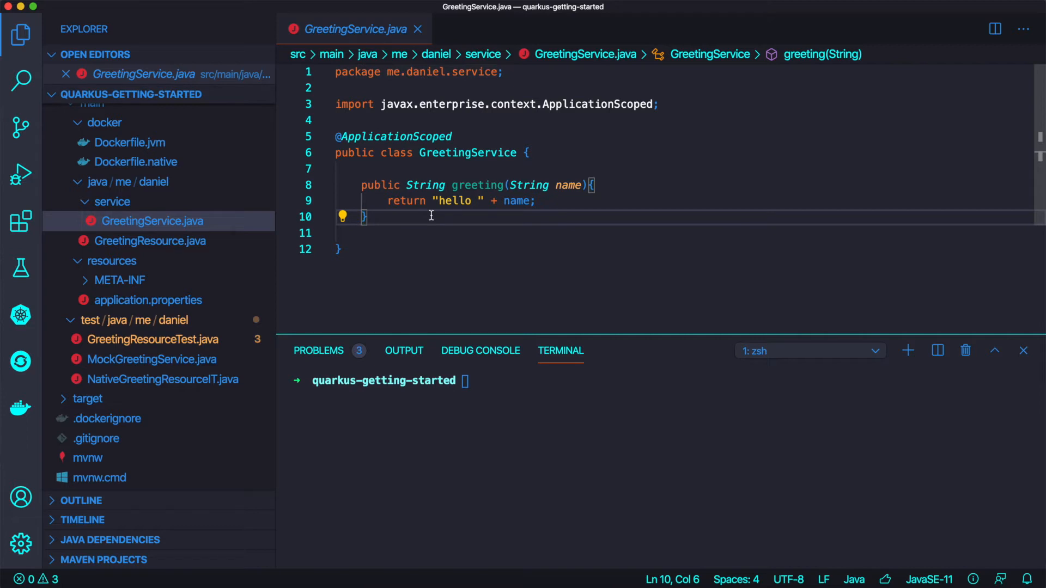
{"action": "left_click", "coordinate": [151, 241]}
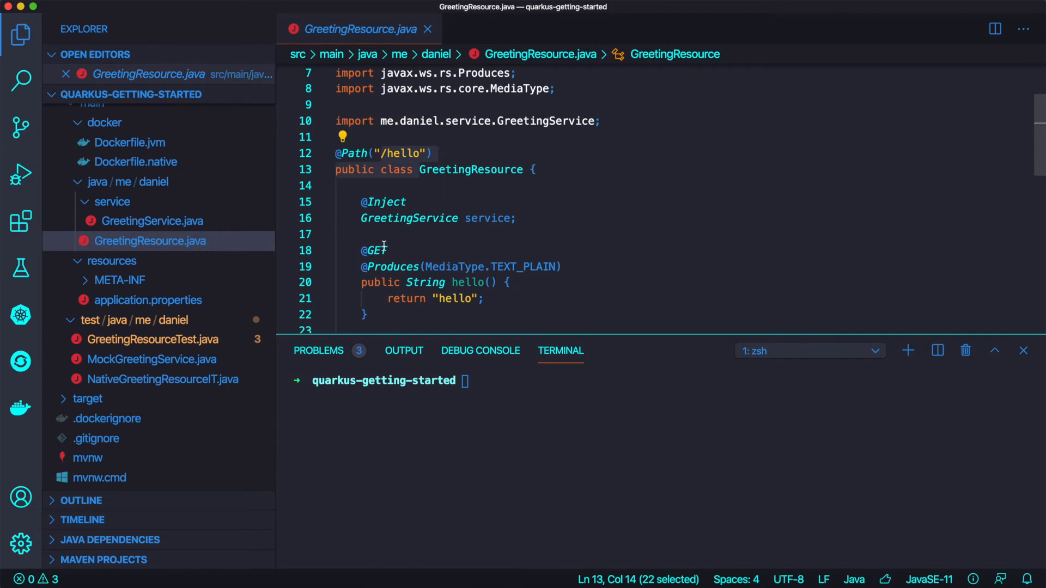
{"action": "scroll", "scroll_direction": "down", "scroll_amount": 3}
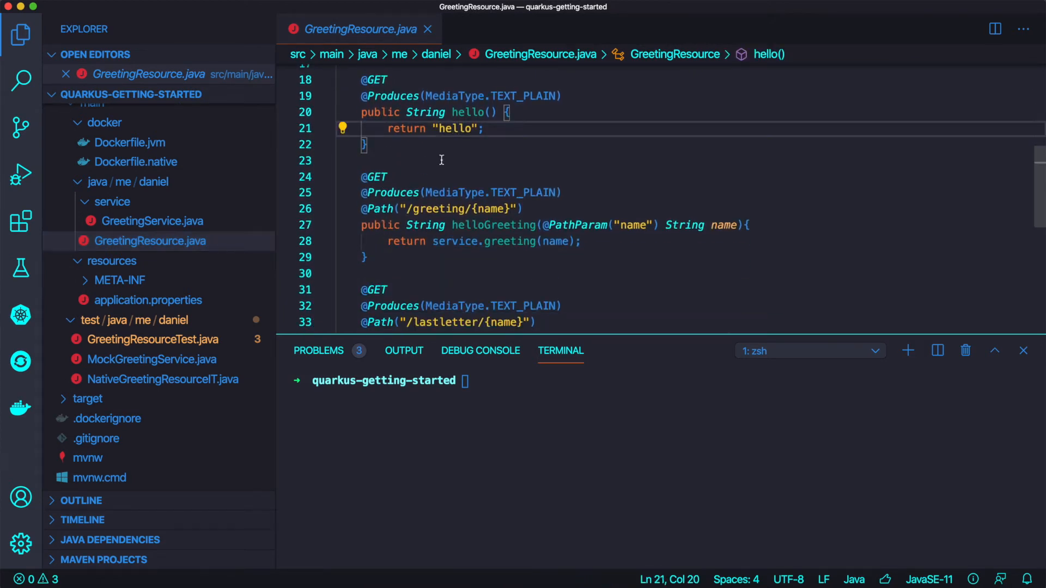
{"action": "scroll", "scroll_direction": "down", "scroll_amount": 3}
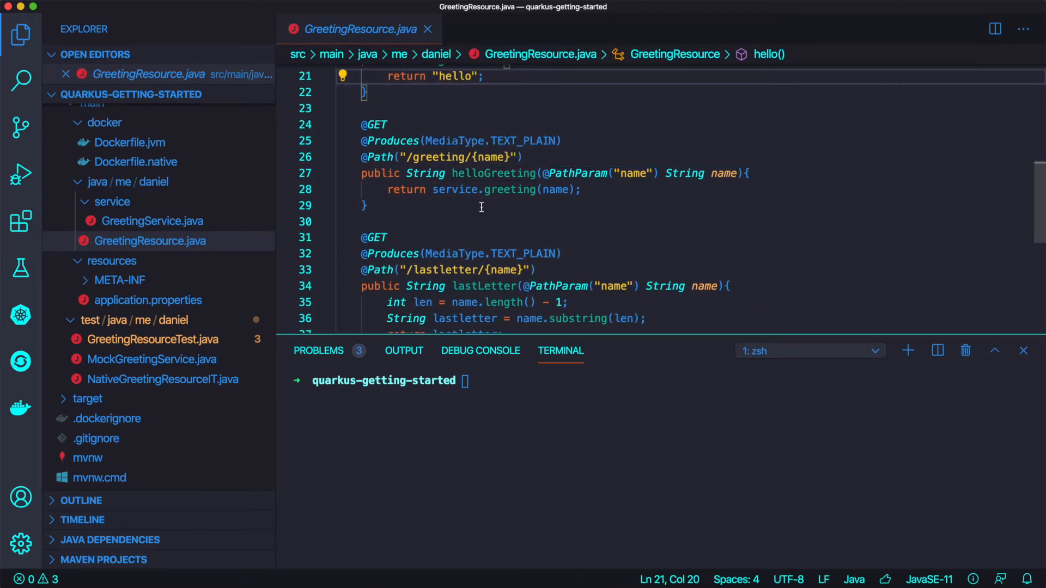
{"action": "scroll", "scroll_direction": "down", "scroll_amount": 3}
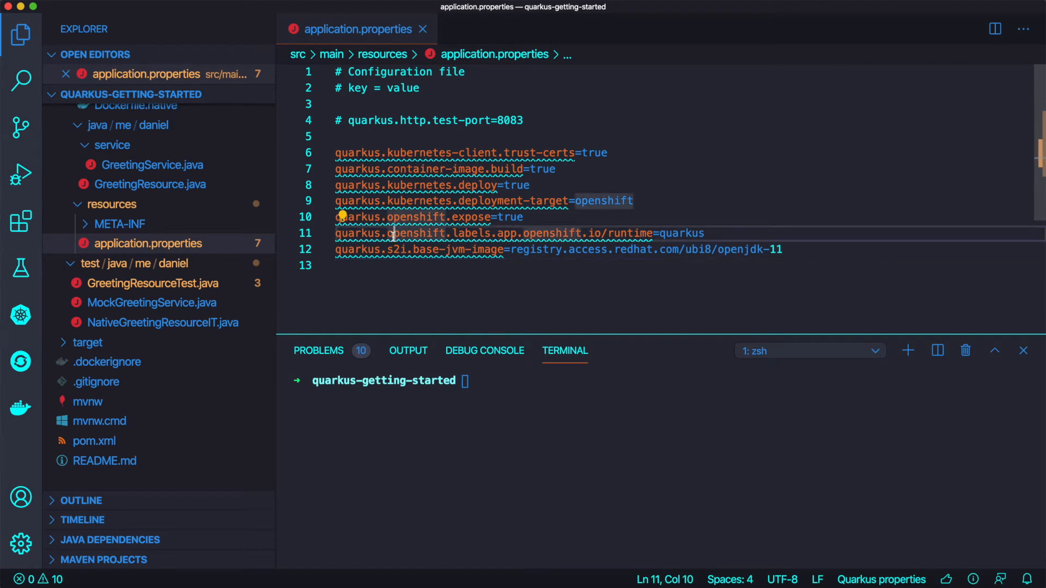
- Run 'Quarkus: Add extensions to current project', search 'opensh' and add the OpenShift extension
{"action": "key", "text": "cmd+shift+p"}
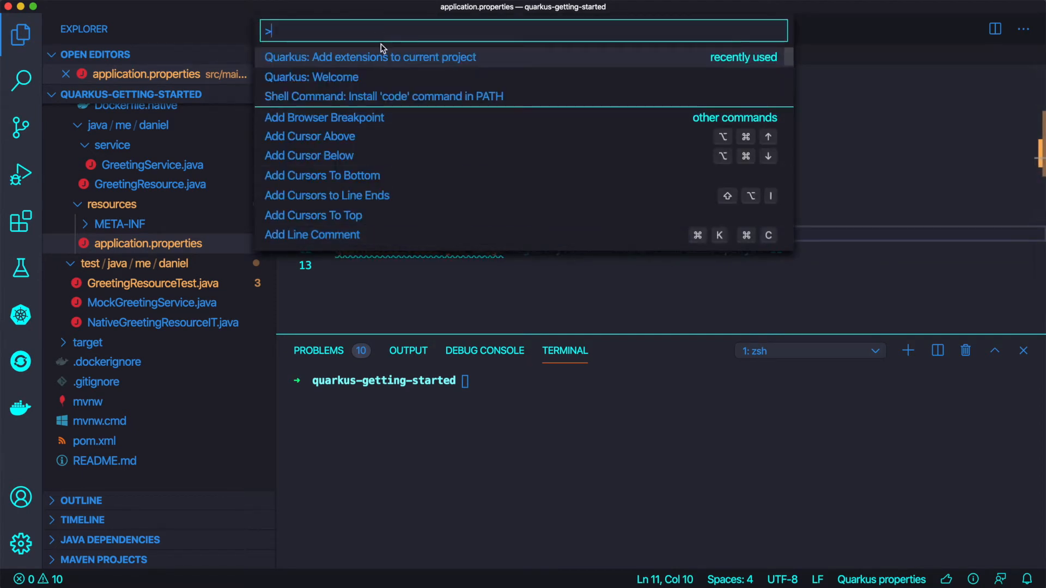
{"action": "key", "text": "Escape"}
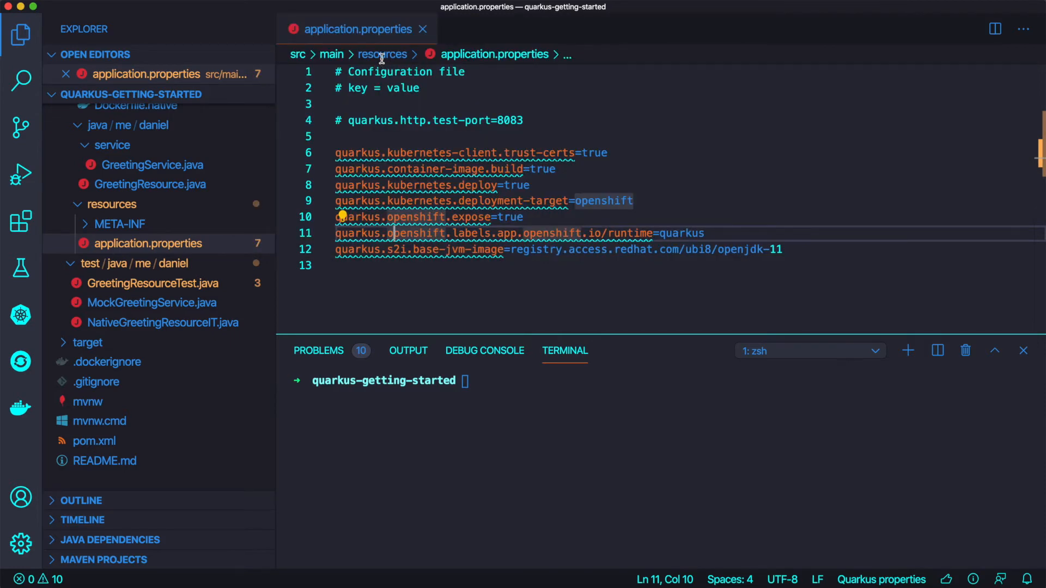
{"action": "type", "text": "opensh"}
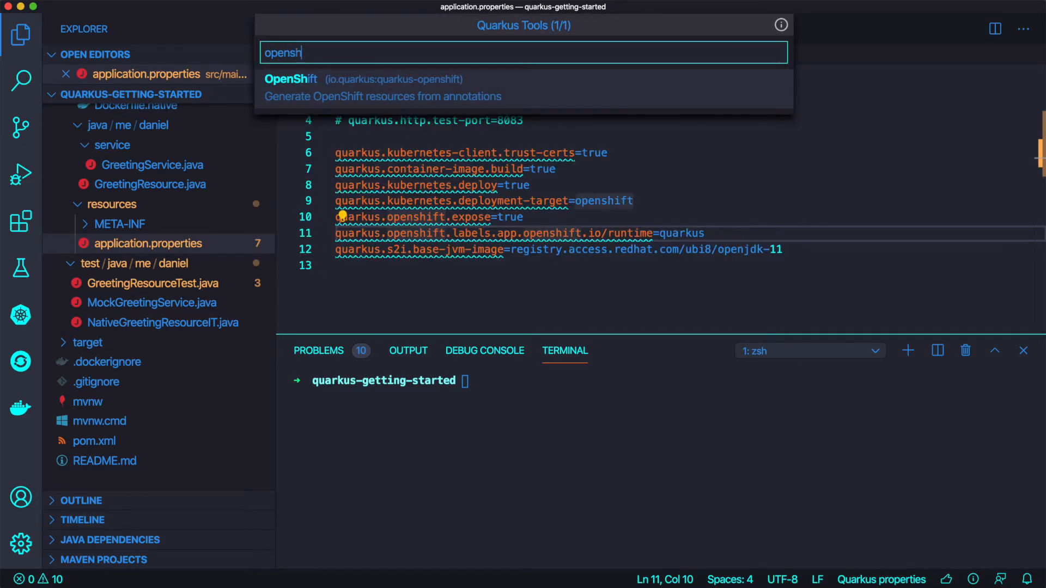
{"action": "left_click", "coordinate": [291, 78]}
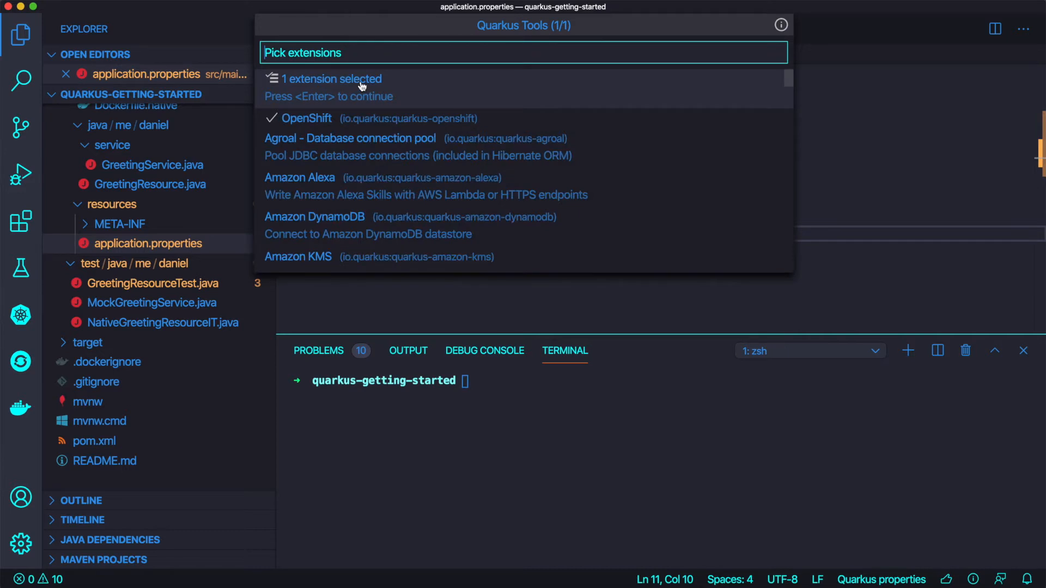
{"action": "key", "text": "Enter"}
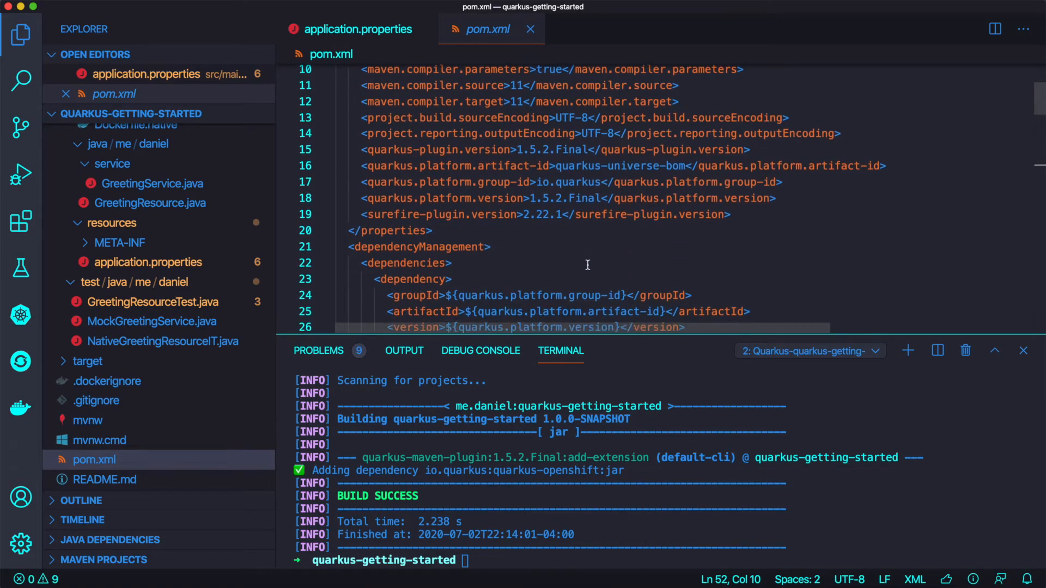
{"action": "scroll", "scroll_direction": "down", "scroll_amount": 3}
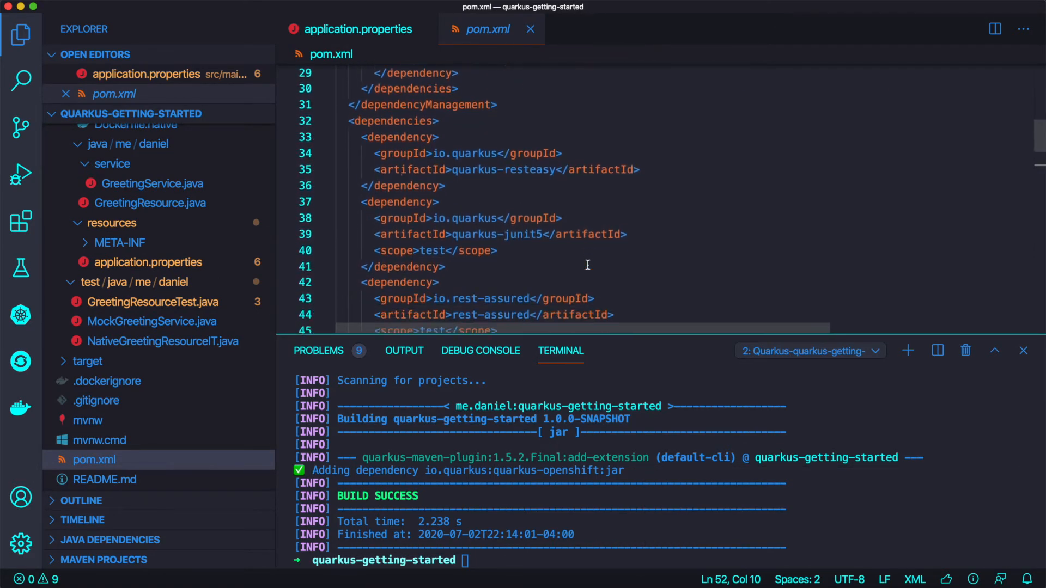
{"action": "scroll", "scroll_direction": "down", "scroll_amount": 3}
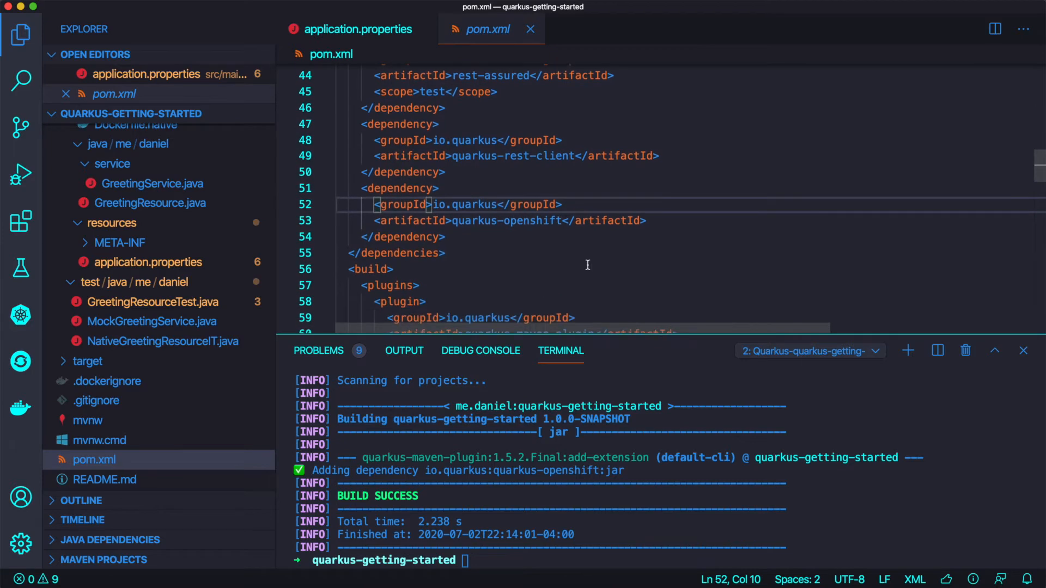
{"action": "left_click_drag", "start_coordinate": [374, 188], "coordinate": [445, 253]}
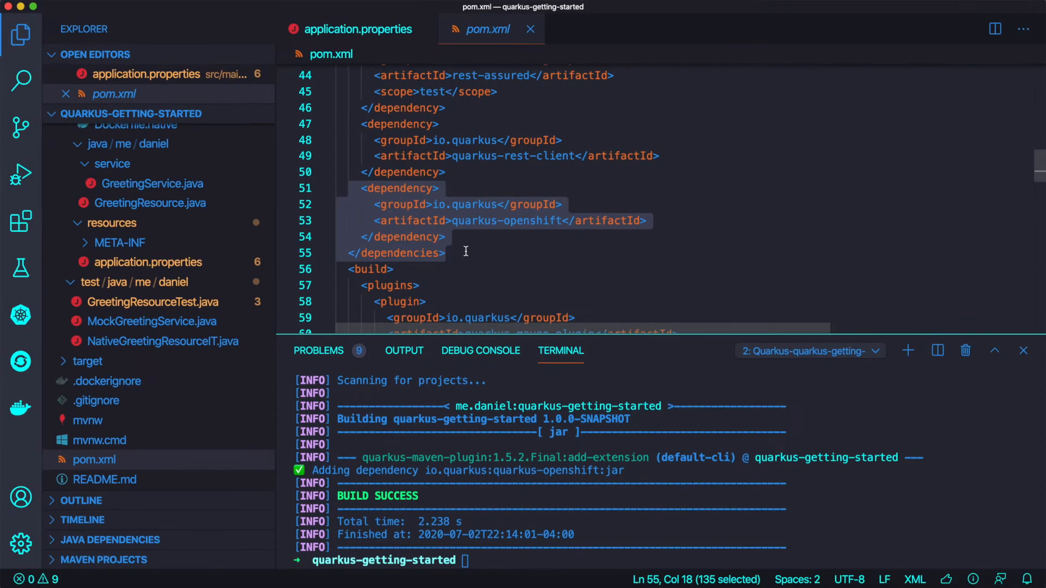
{"action": "mouse_move", "coordinate": [473, 226]}
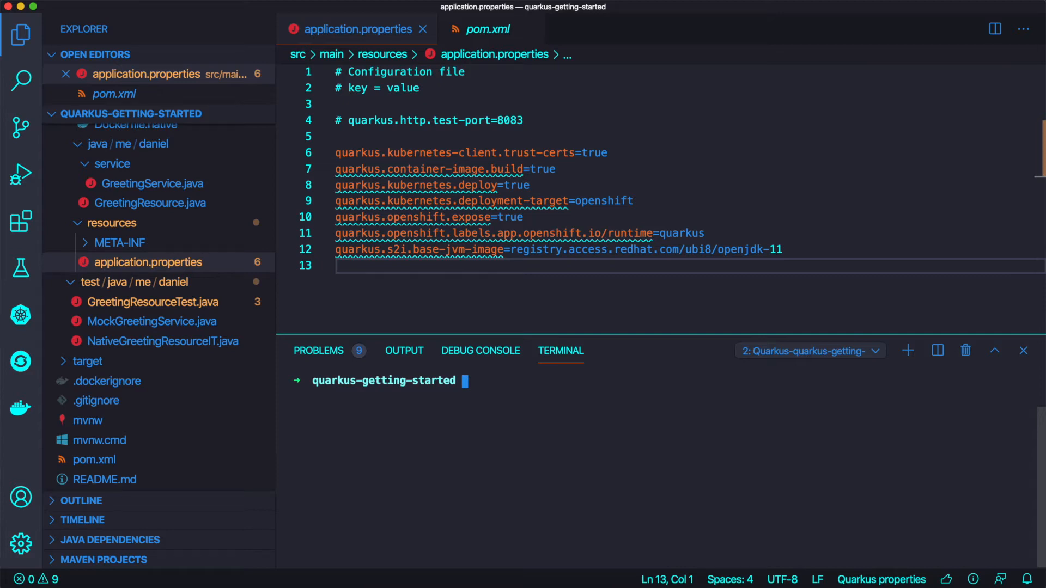
- Run 'oc whoami' in the integrated terminal to see the logged-in OpenShift user
{"action": "type", "text": "oc"}
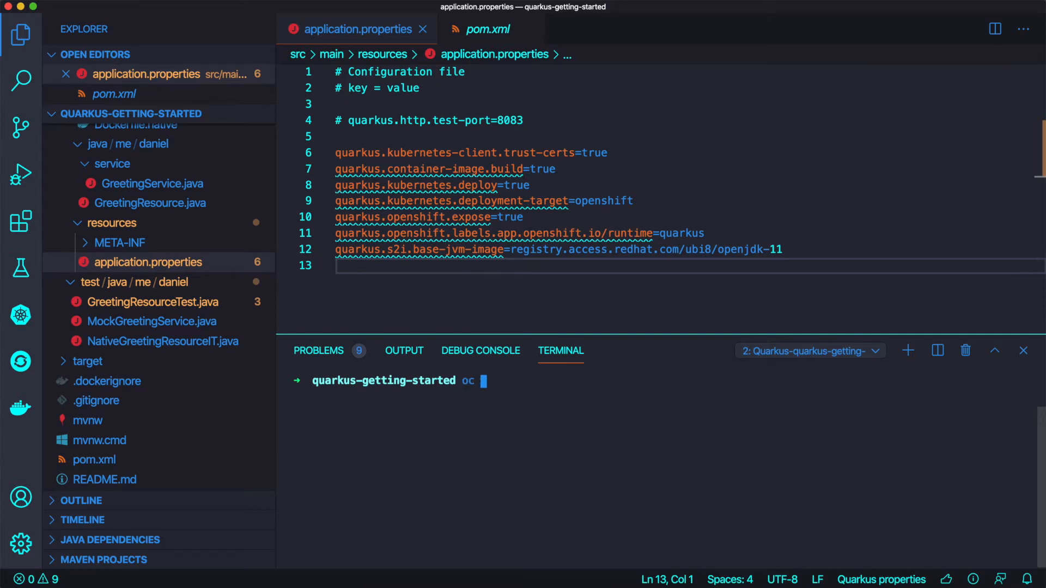
{"action": "type", "text": "who"}
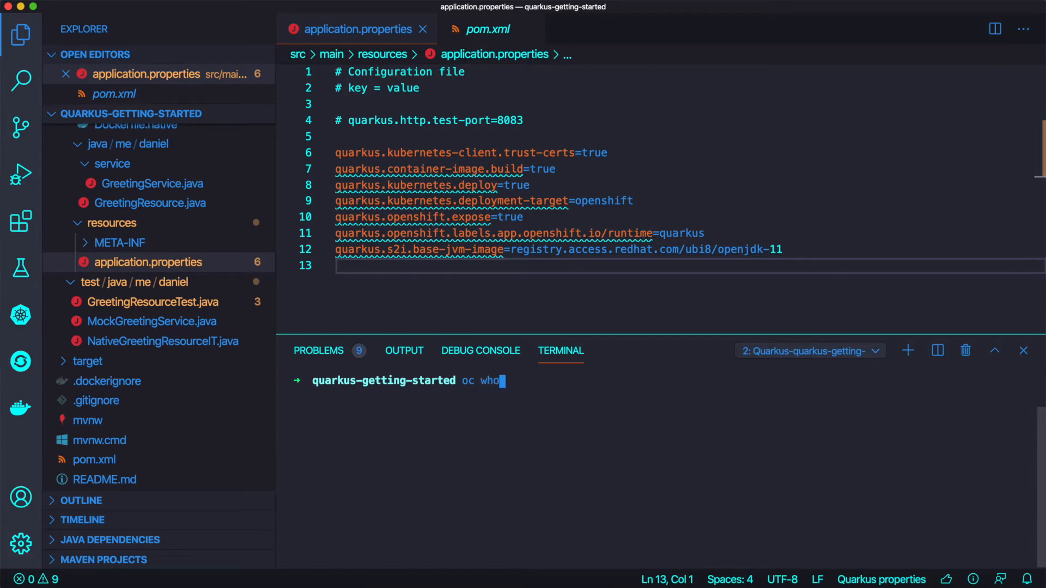
{"action": "type", "text": "ami"}
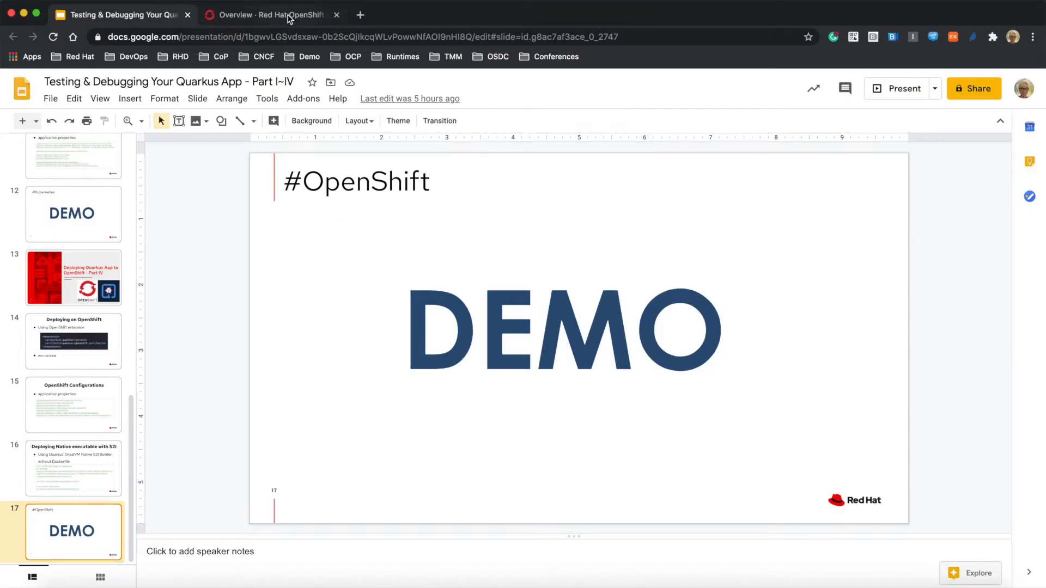
- In the Developer perspective, start a new project named 'quarkus-d…' via Create Project
{"action": "left_click", "coordinate": [267, 14]}
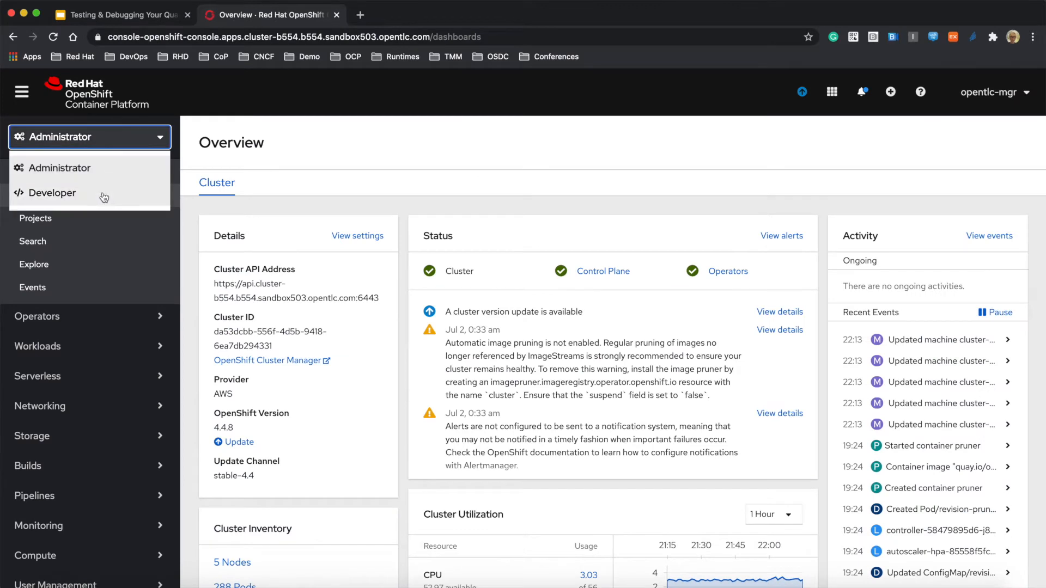
{"action": "left_click", "coordinate": [51, 192]}
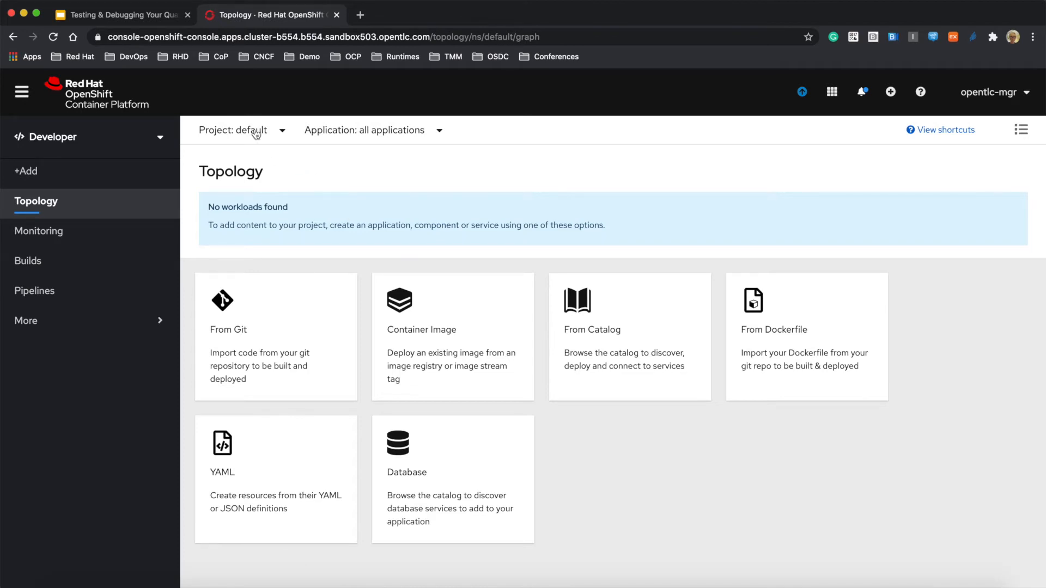
{"action": "left_click", "coordinate": [242, 130]}
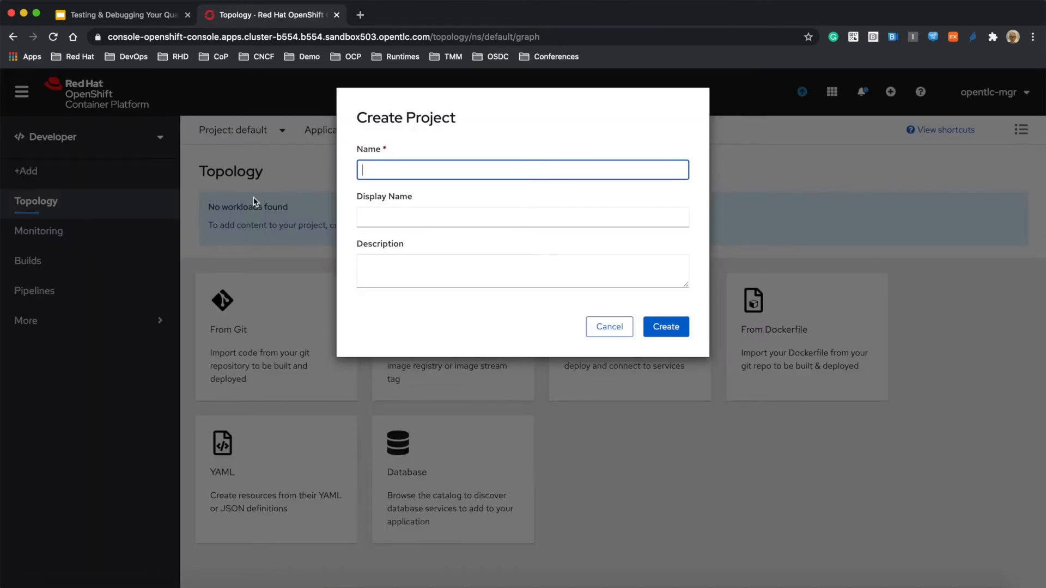
{"action": "type", "text": "quarkus-d"}
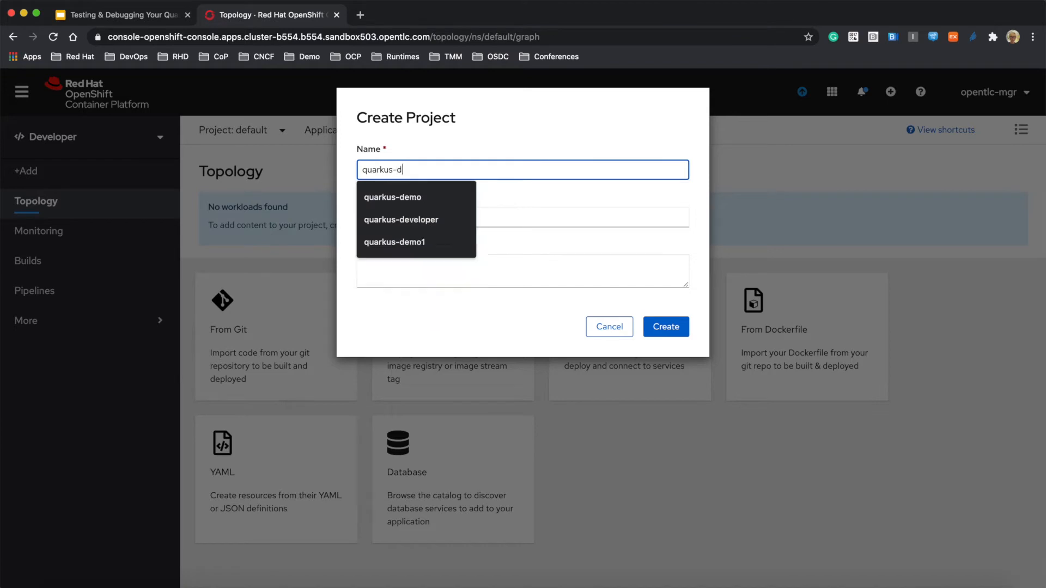
{"action": "left_click", "coordinate": [394, 198]}
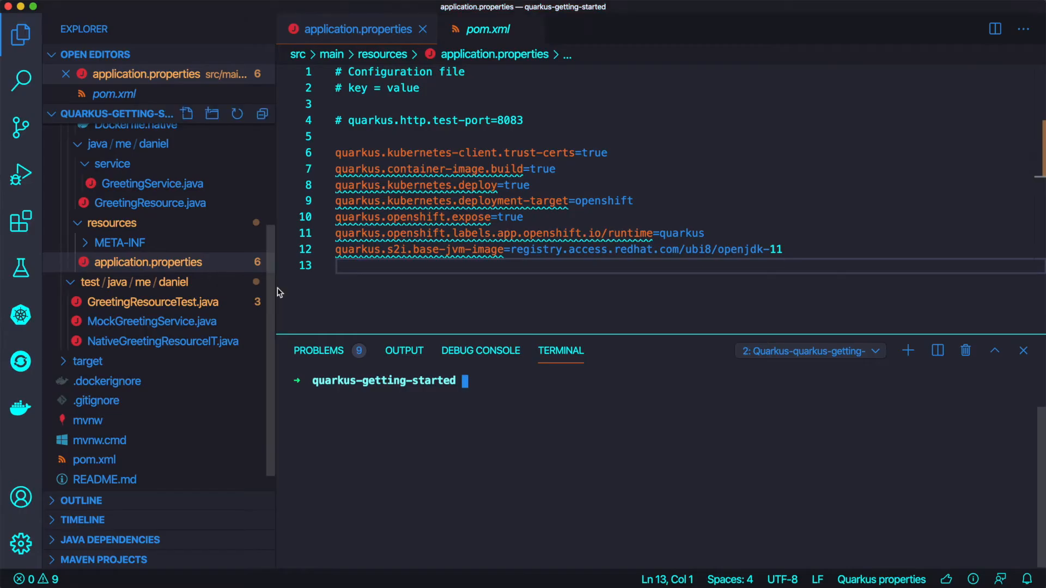
- Run 'oc project quarkus-demo' in the terminal to switch to the new project
{"action": "type", "text": "oc"}
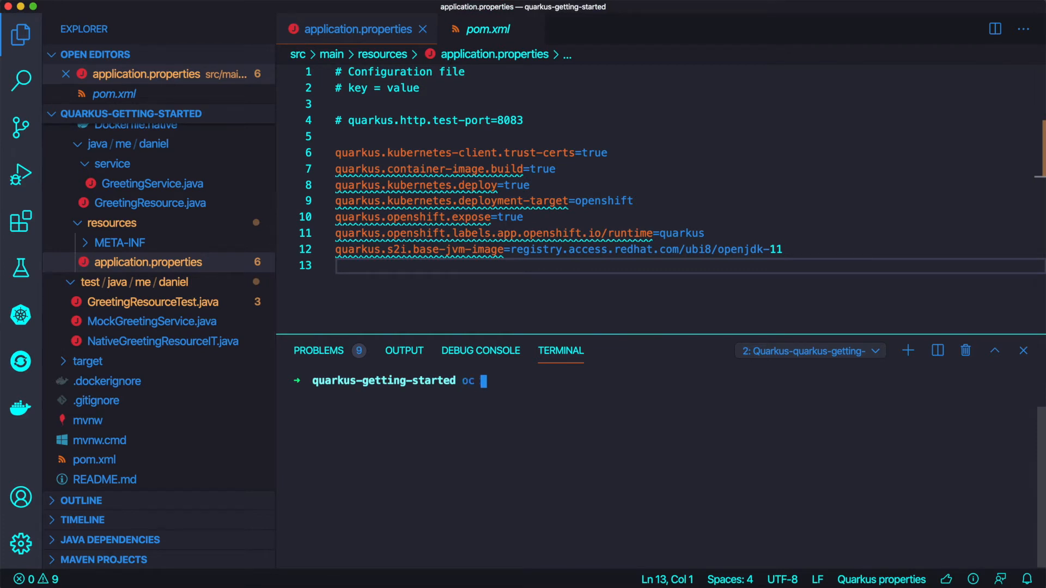
{"action": "type", "text": "project qura"}
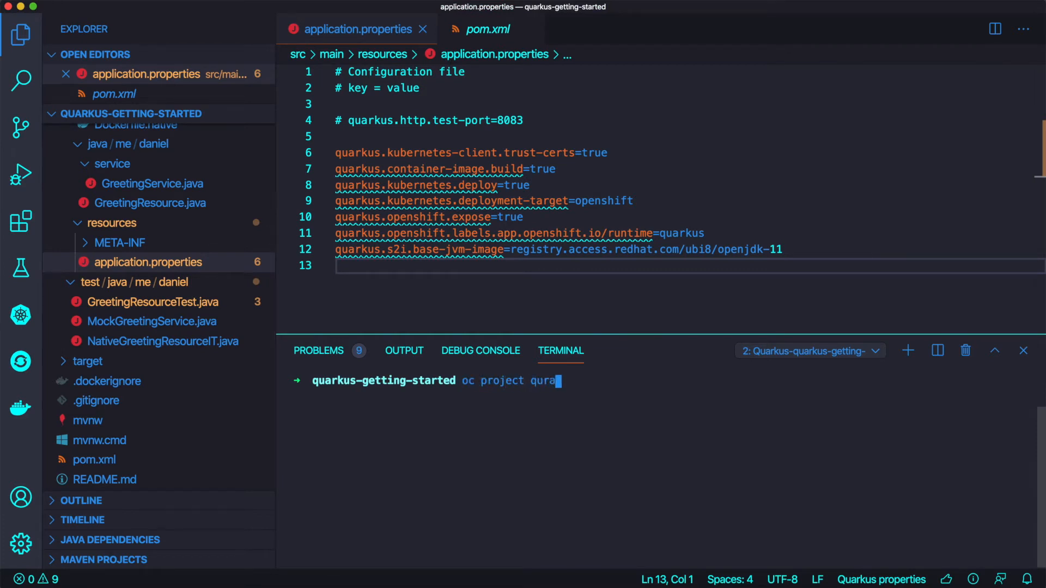
{"action": "type", "text": "rkus"}
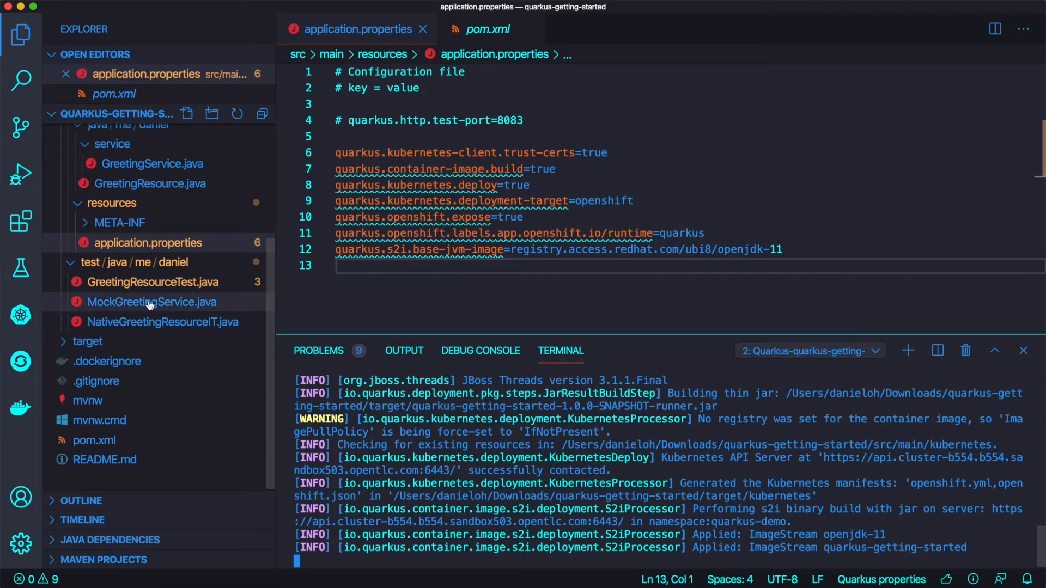
- Look over MockGreetingService.java, NativeGreetingResourceIT.java and GreetingResourceTest.java while the build runs
{"action": "left_click", "coordinate": [151, 302]}
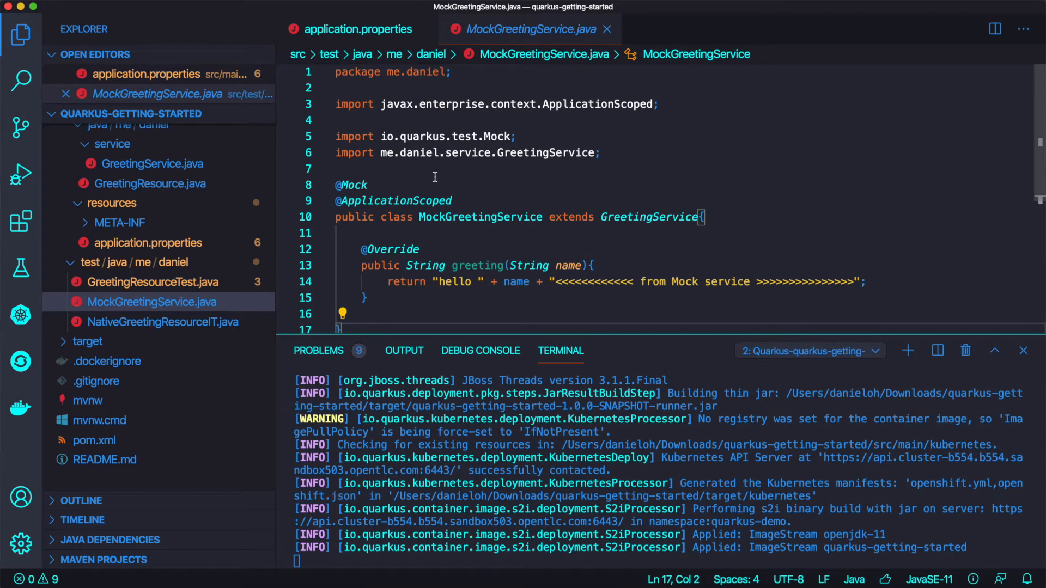
{"action": "left_click", "coordinate": [162, 322]}
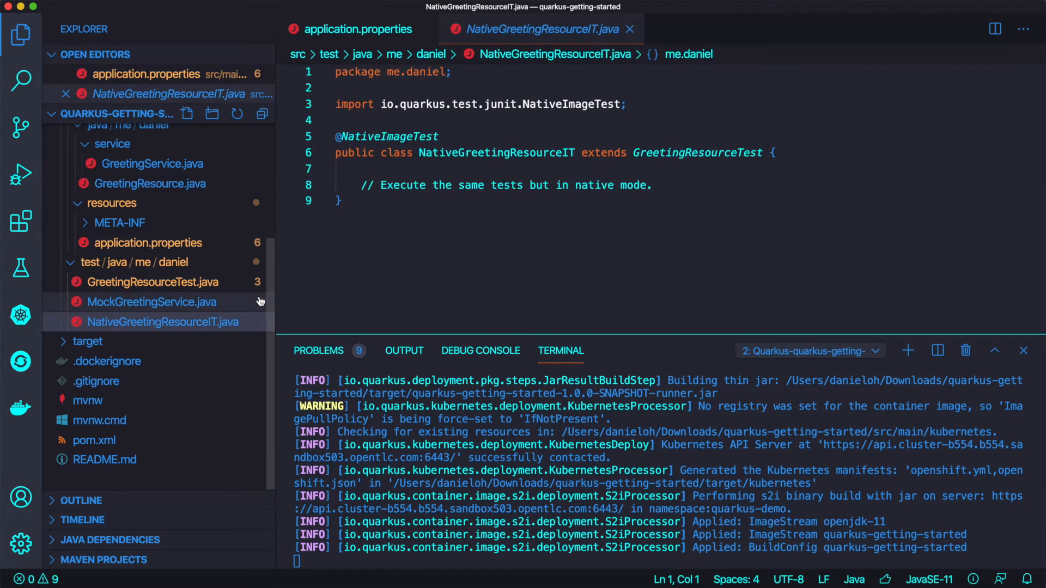
{"action": "left_click", "coordinate": [152, 302]}
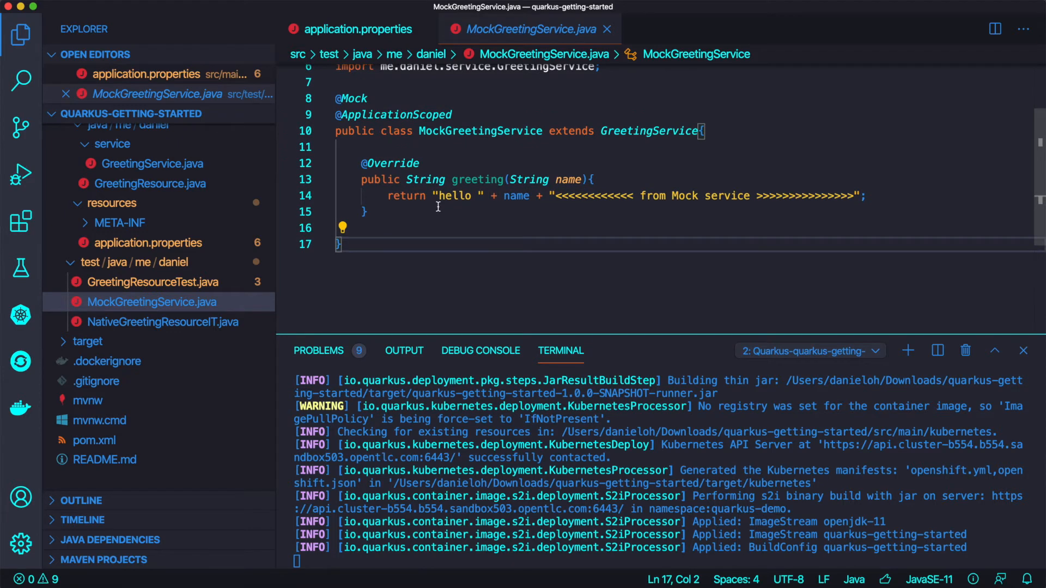
{"action": "left_click", "coordinate": [151, 281]}
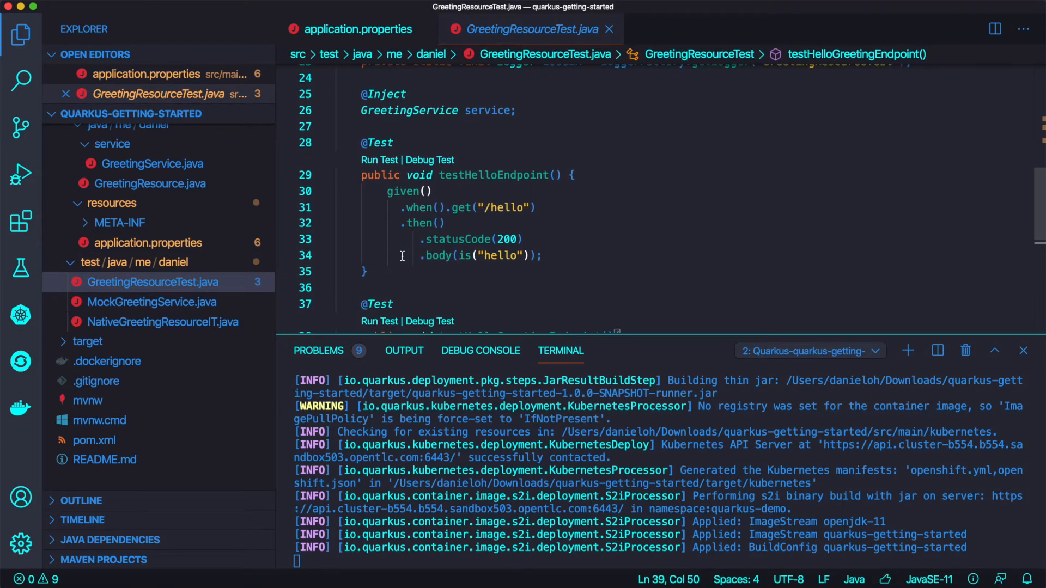
{"action": "scroll", "scroll_direction": "down", "scroll_amount": 3}
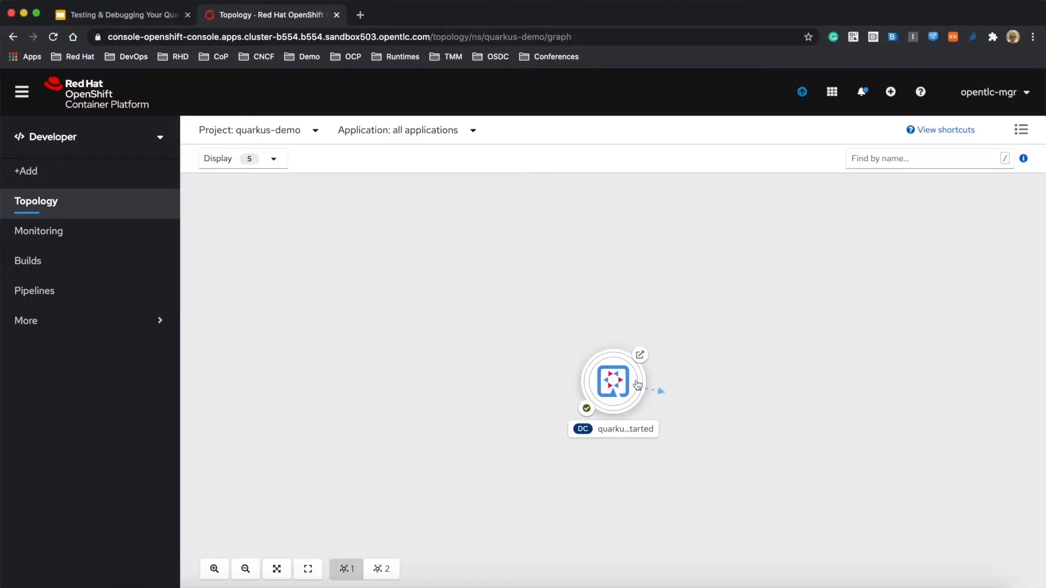
- Select the quarkus-getting-started DC node and view its pod's logs from the Resources panel
{"action": "left_click_drag", "start_coordinate": [612, 382], "coordinate": [450, 329]}
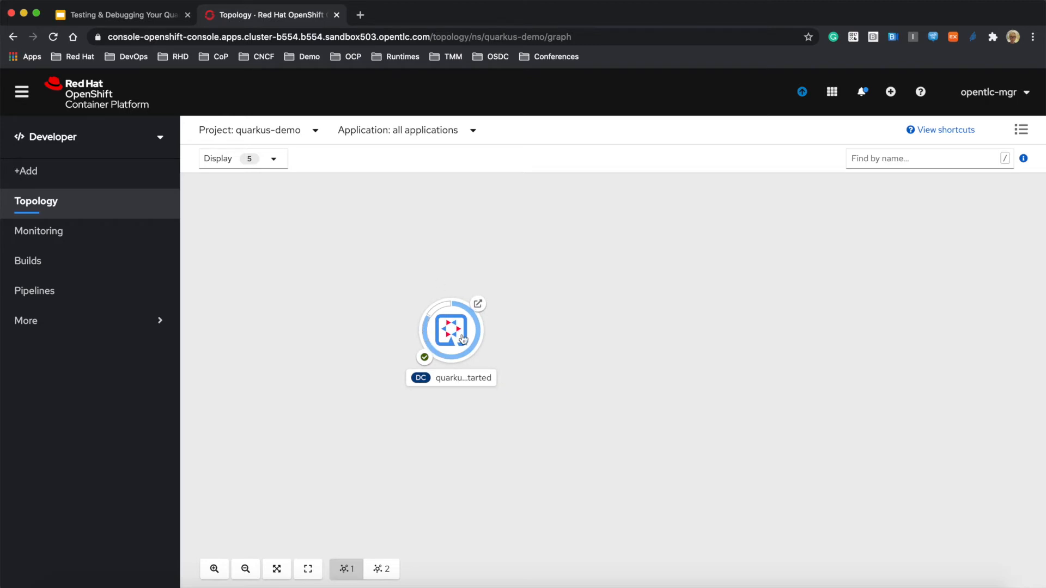
{"action": "left_click", "coordinate": [450, 329]}
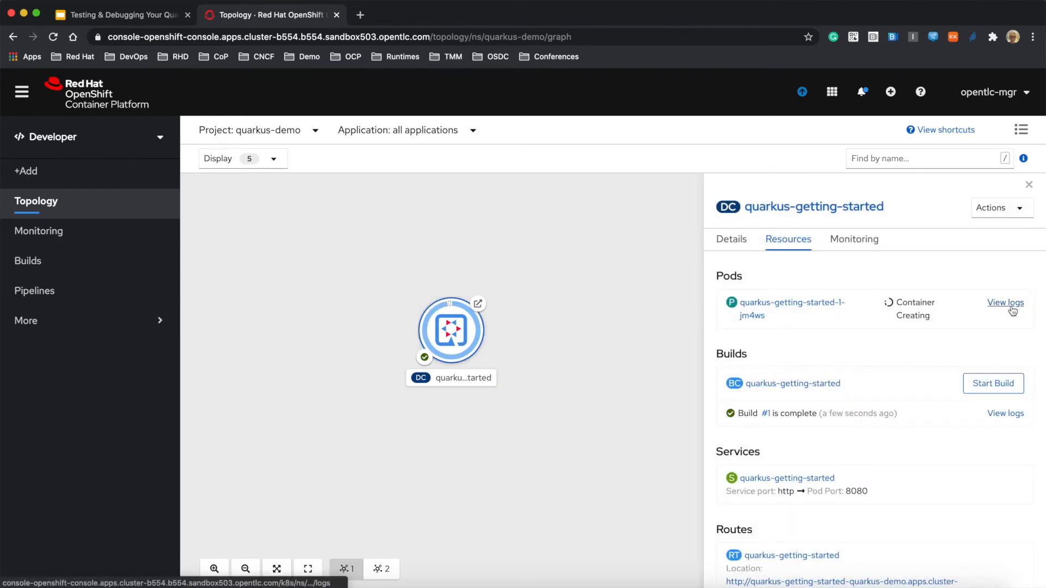
{"action": "left_click", "coordinate": [1004, 301]}
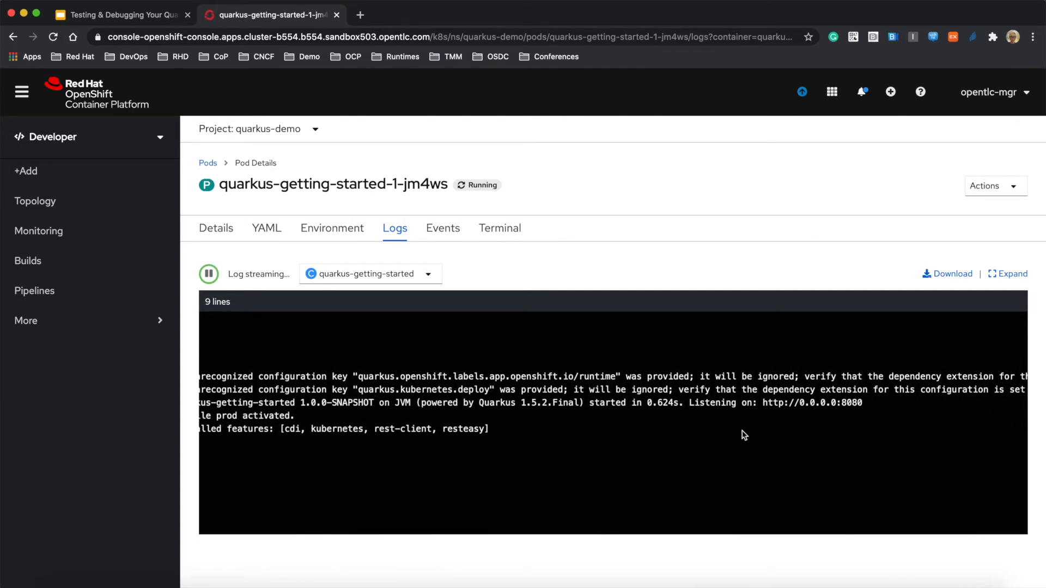
- Return to the quarkus-demo Topology showing the healthy quarkus-getting-started deployment
{"action": "left_click_drag", "start_coordinate": [643, 402], "coordinate": [688, 402]}
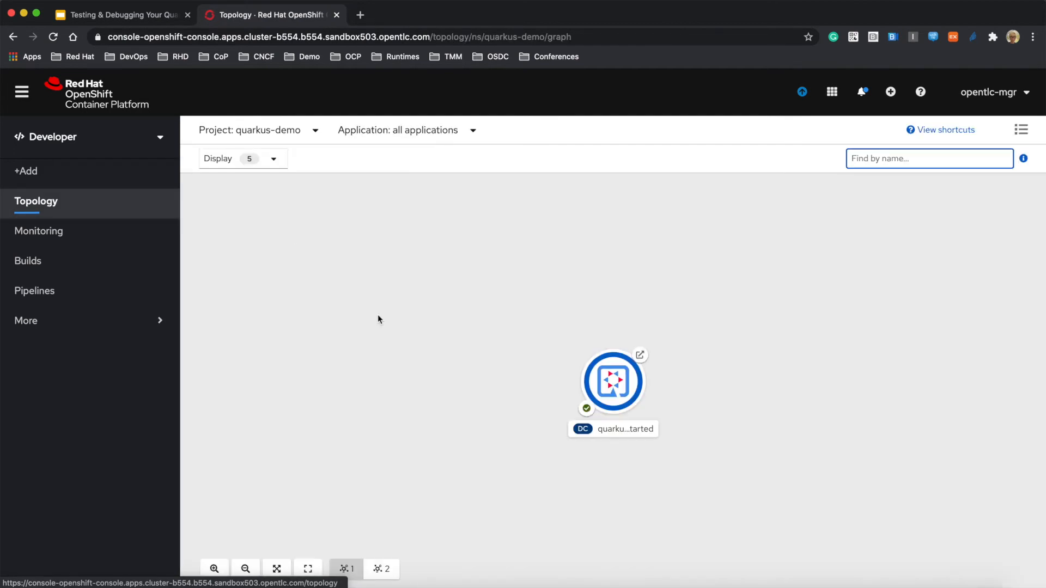
{"action": "mouse_move", "coordinate": [639, 354]}
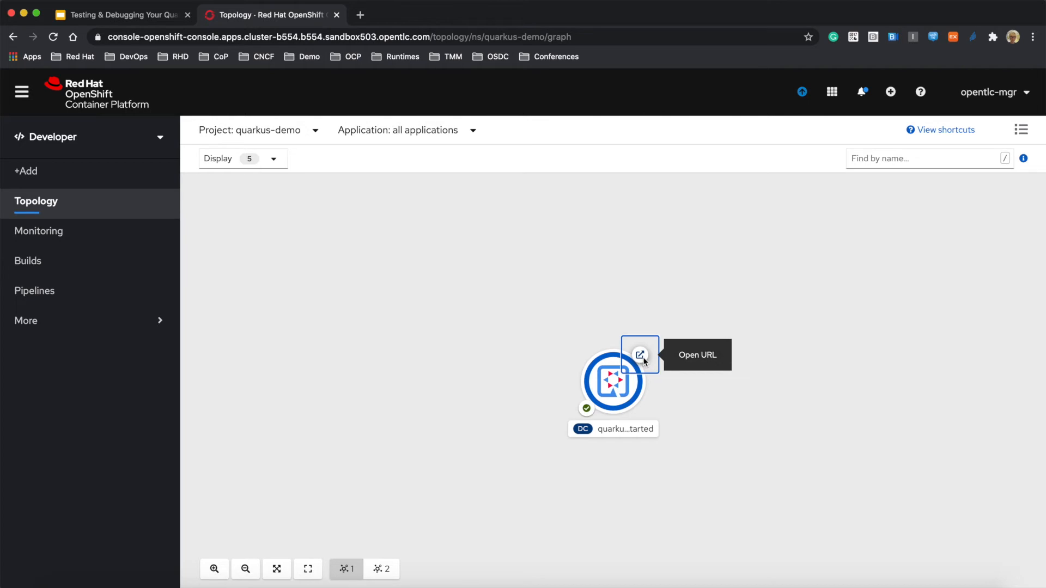
- Open the quarkus-getting-started route URL in a new tab and focus its address bar
{"action": "left_click", "coordinate": [639, 354]}
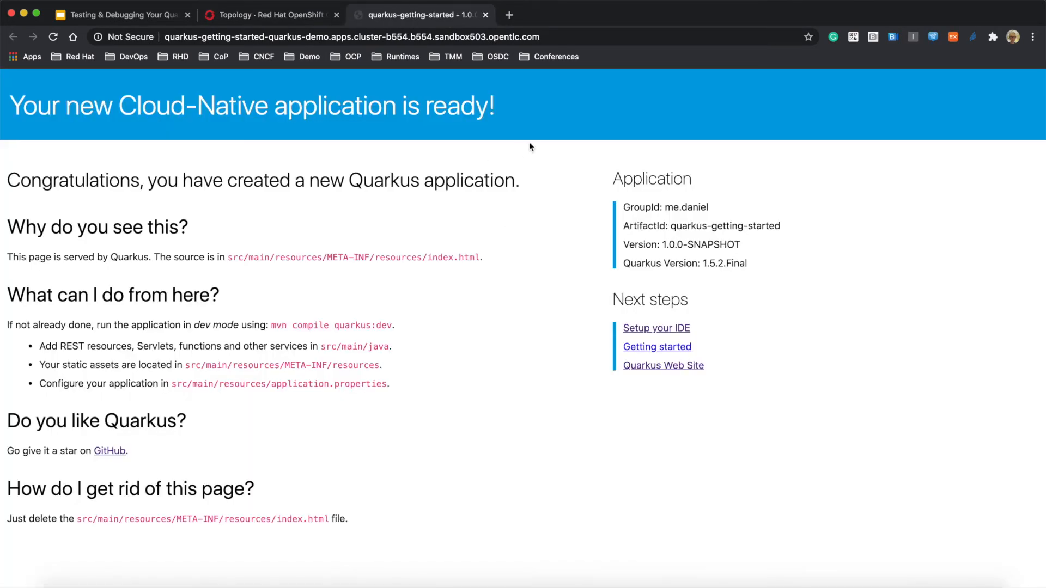
{"action": "left_click", "coordinate": [367, 37]}
{"action": "type", "text": "."}
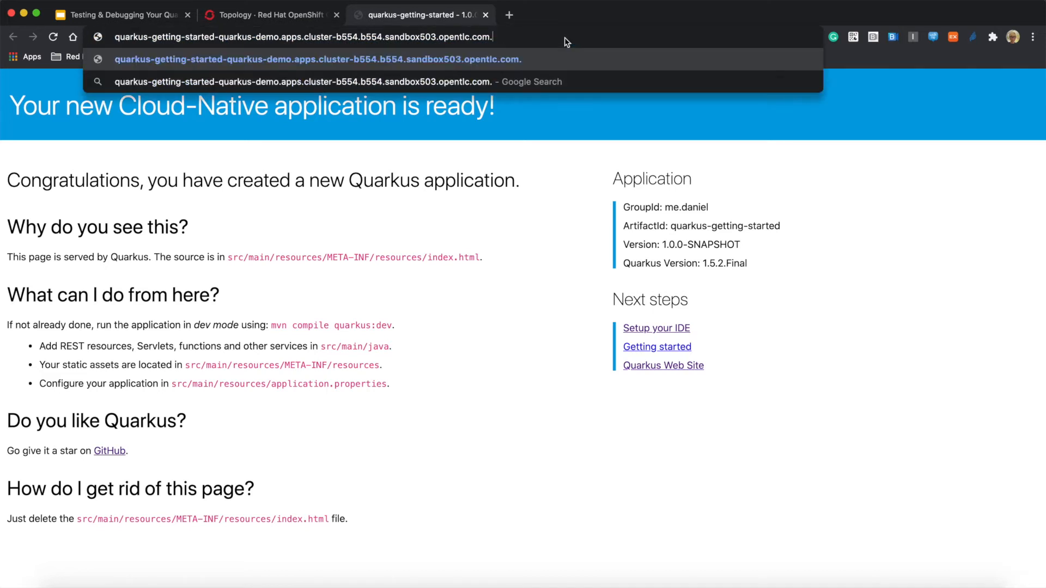
- Request /hello, /hello/greeting/Daniel, /hello/greeting/Quarkus and /lastLetter/Quarkus from the route URL
{"action": "type", "text": "/hello"}
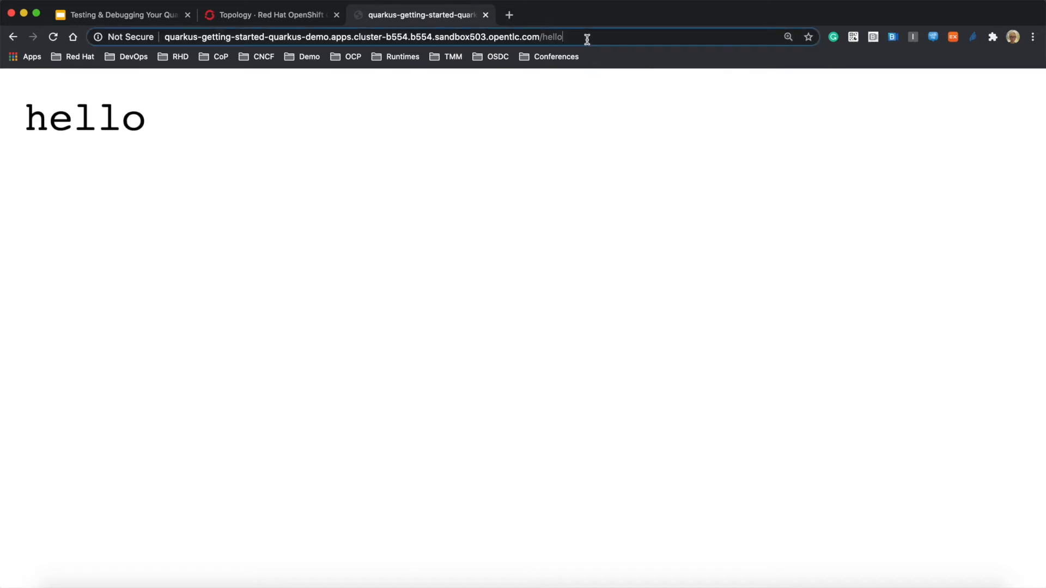
{"action": "type", "text": "/g"}
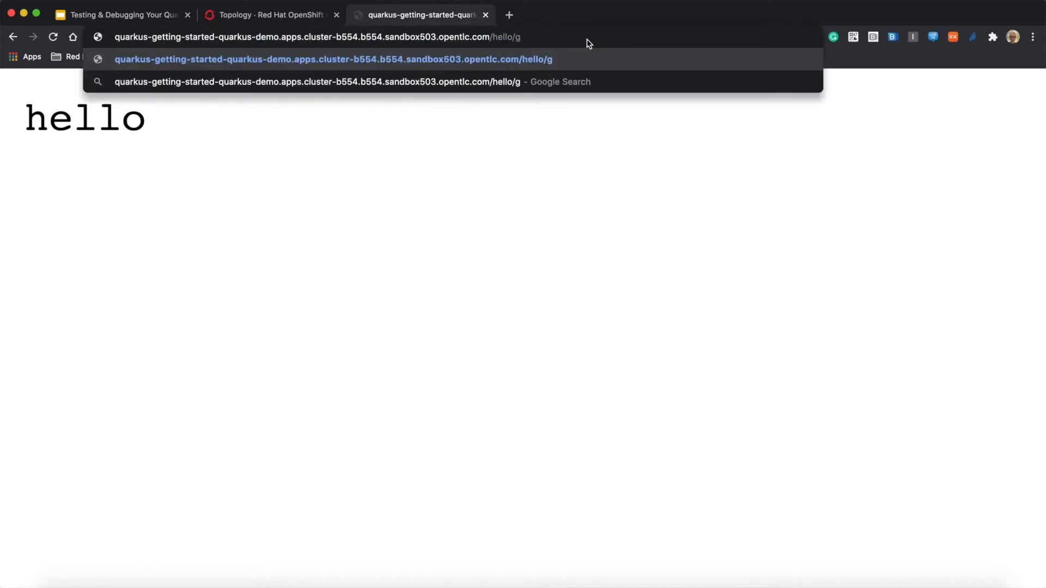
{"action": "type", "text": "reeting/Daniel"}
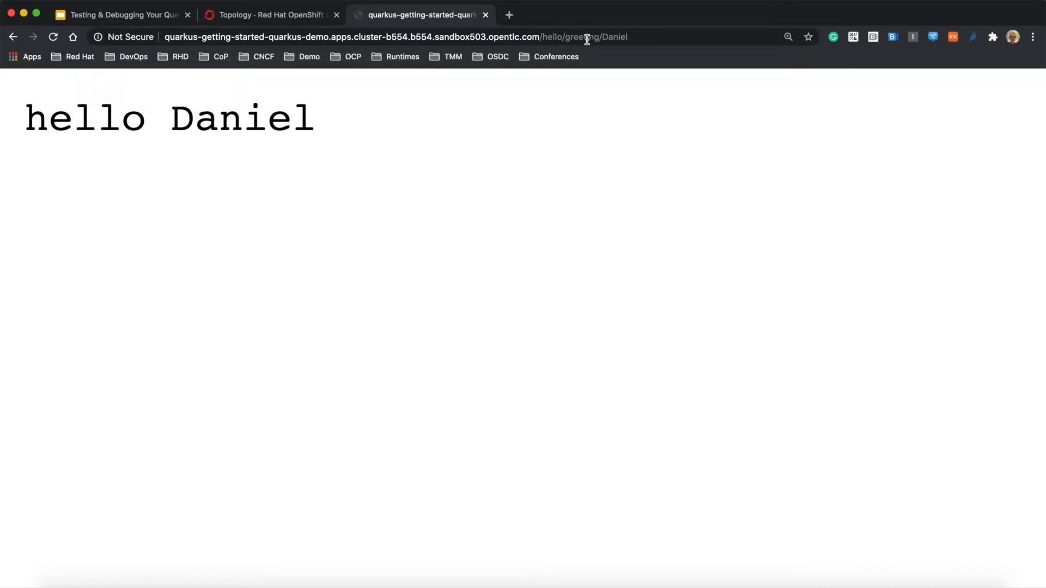
{"action": "type", "text": "Quarkus"}
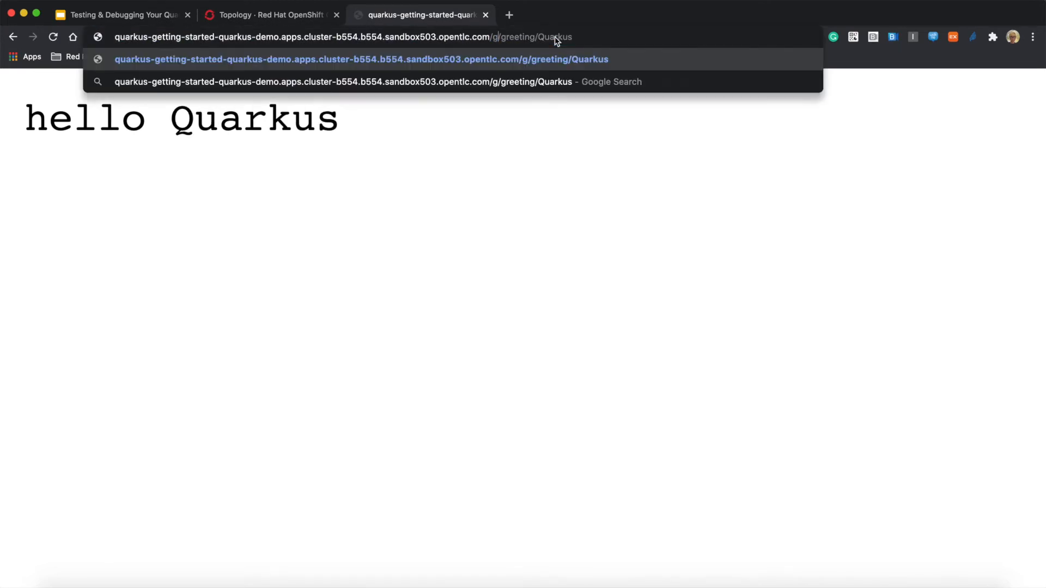
{"action": "type", "text": "lastLetter"}
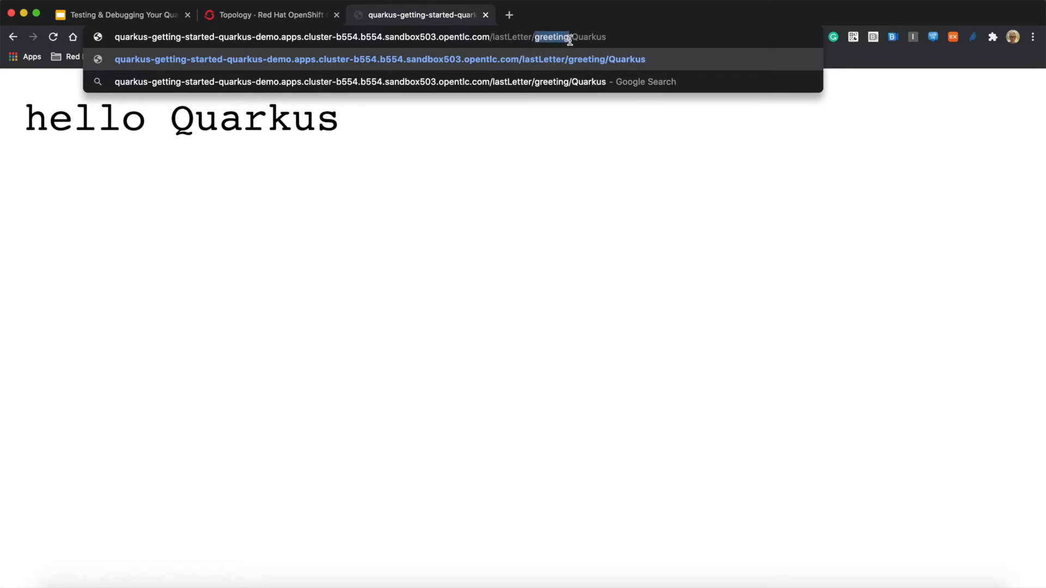
{"action": "key", "text": "Enter"}
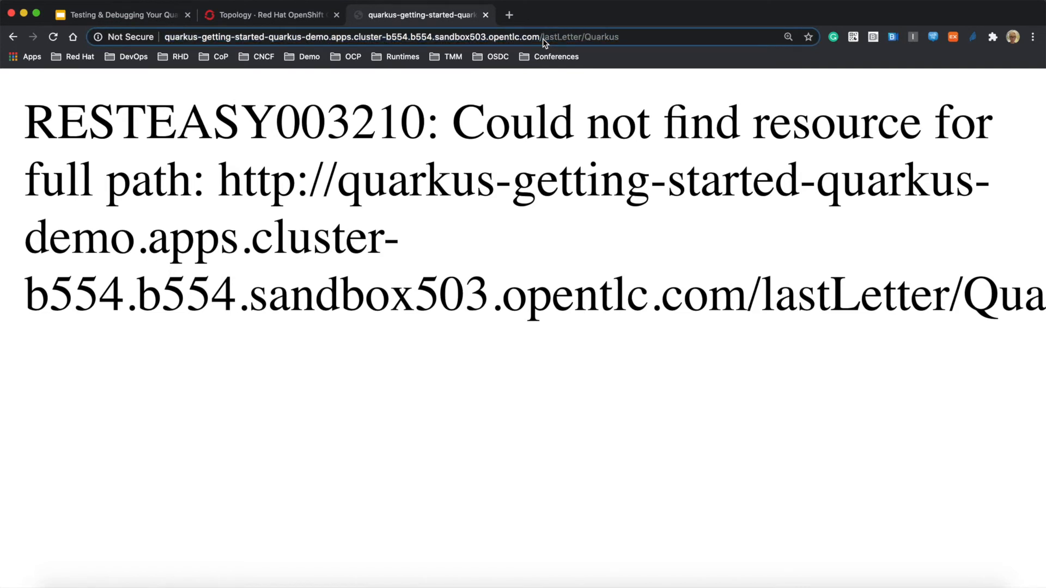
- Request /hello/lastLetter/Quarkus (s) and /hello/lastLetter/Daniel (l), then a junk path SDFASFDSA
{"action": "type", "text": "/hello/lastLetter/Quarkus"}
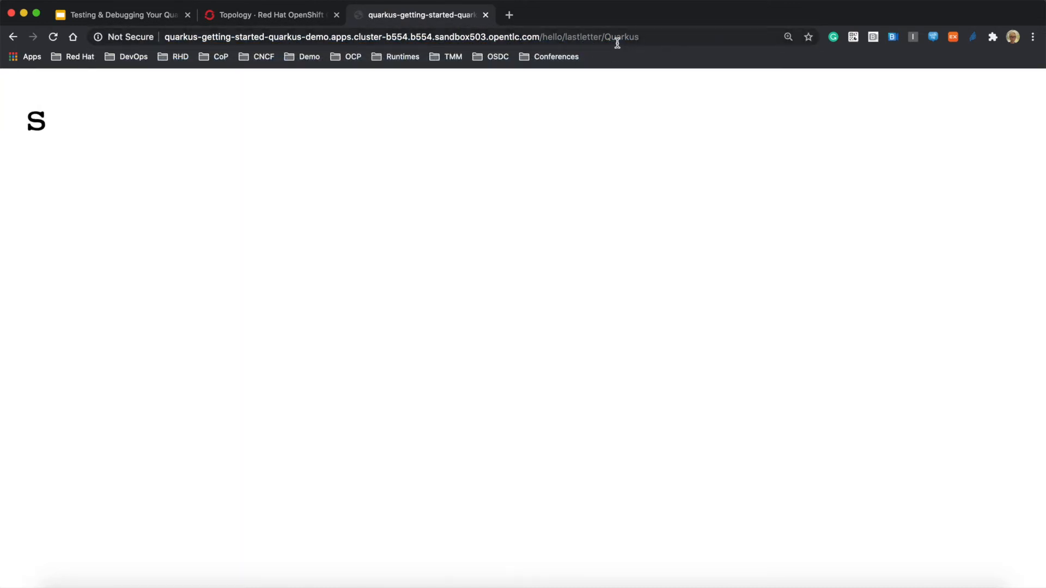
{"action": "type", "text": "Daniel"}
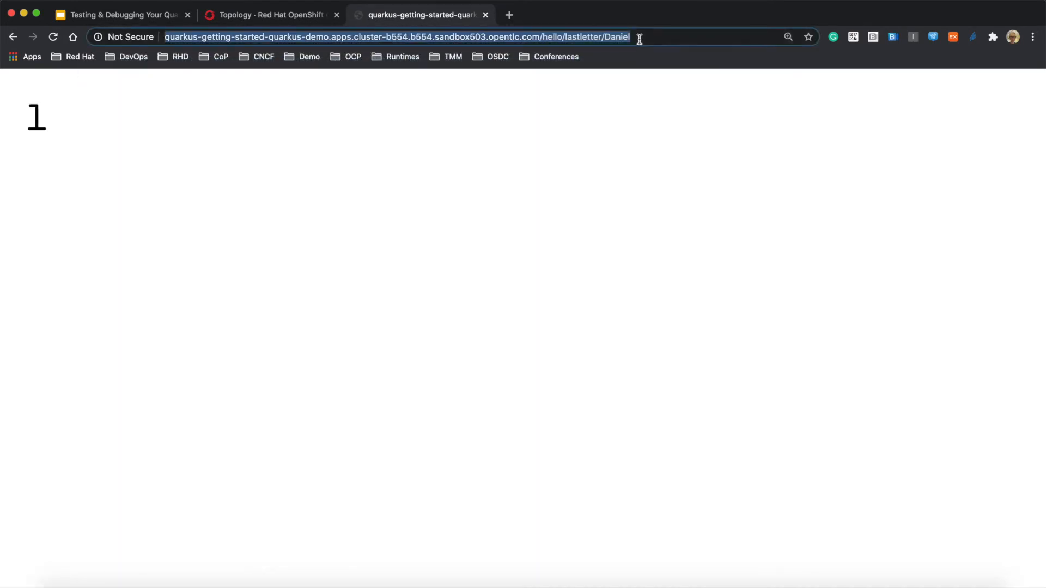
{"action": "left_click", "coordinate": [627, 37]}
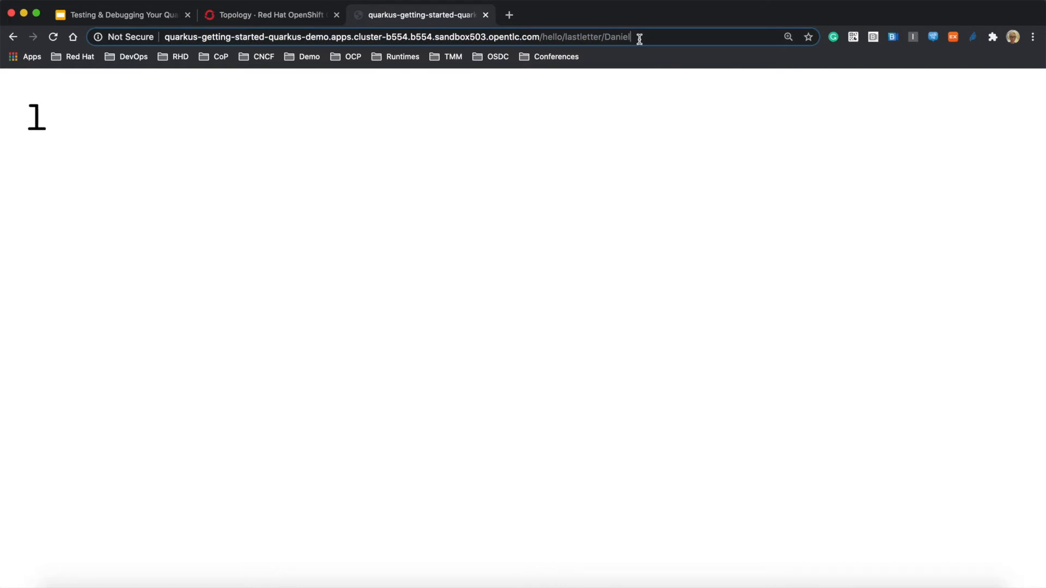
{"action": "type", "text": "SDFASFDSA"}
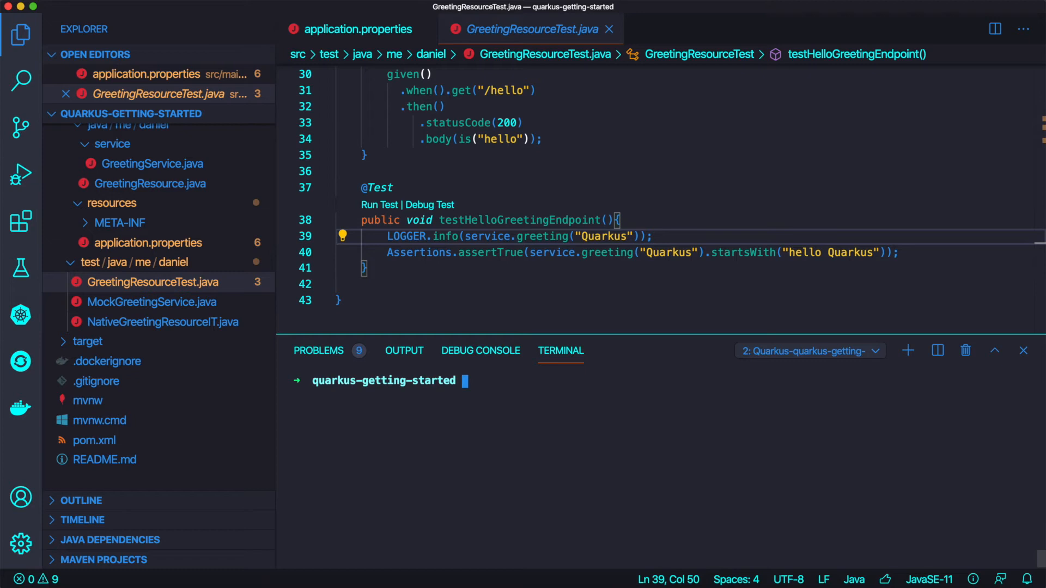
- Enter oc new-project quarkus-native-demo in the VS Code terminal
{"action": "type", "text": "oc"}
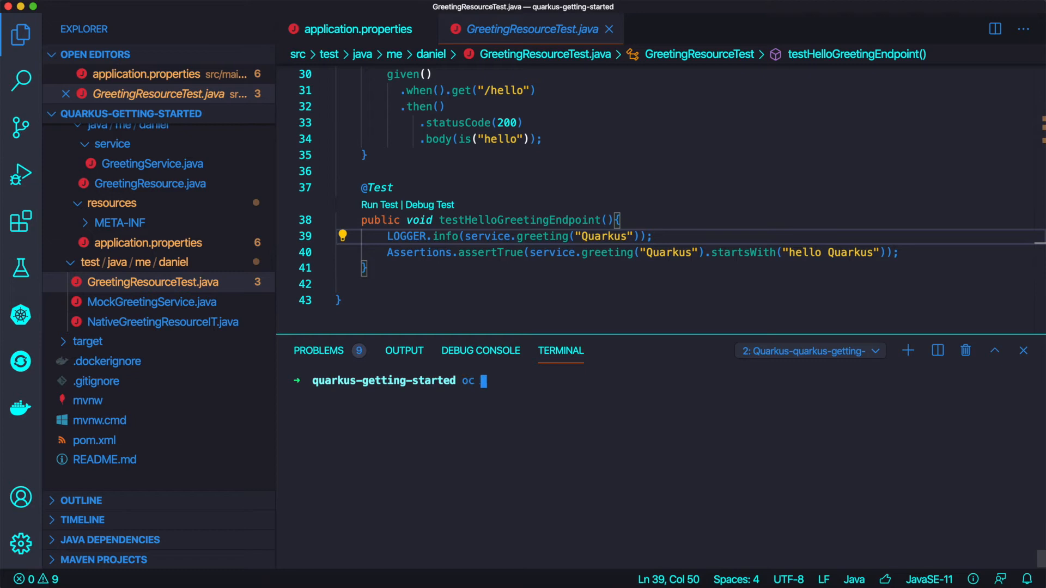
{"action": "type", "text": "new-"}
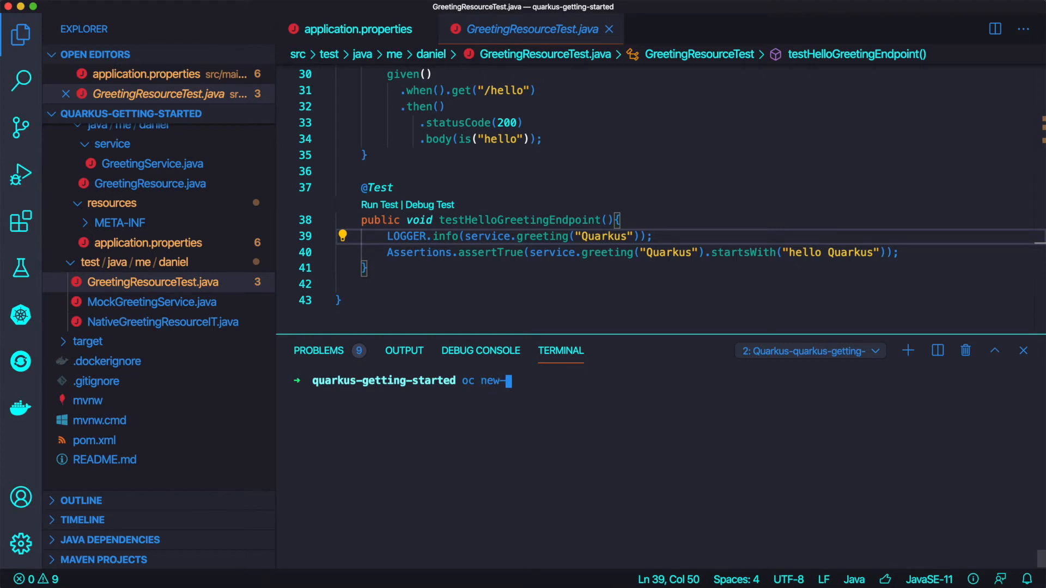
{"action": "type", "text": "project"}
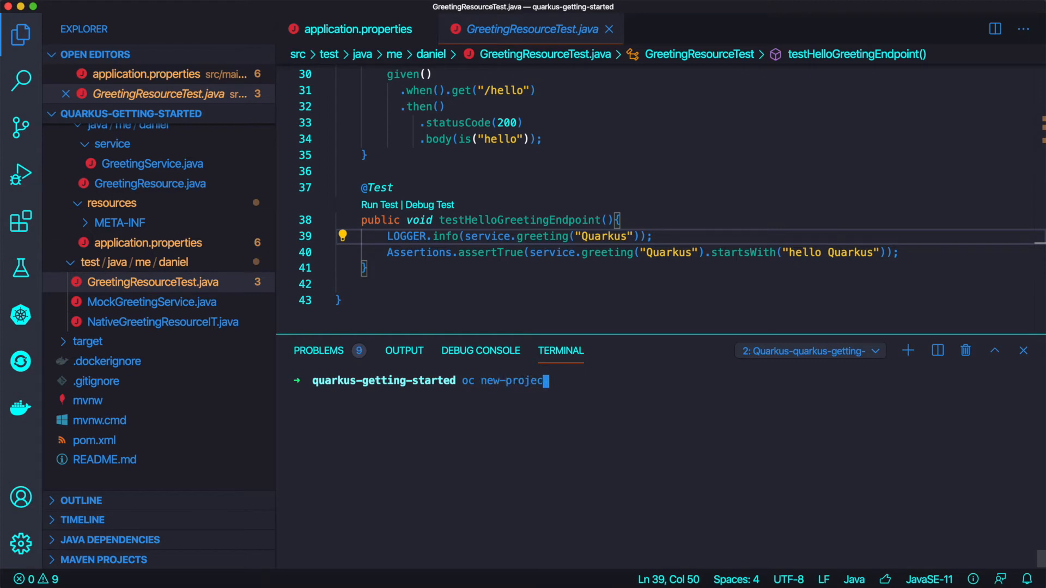
{"action": "type", "text": "nativ"}
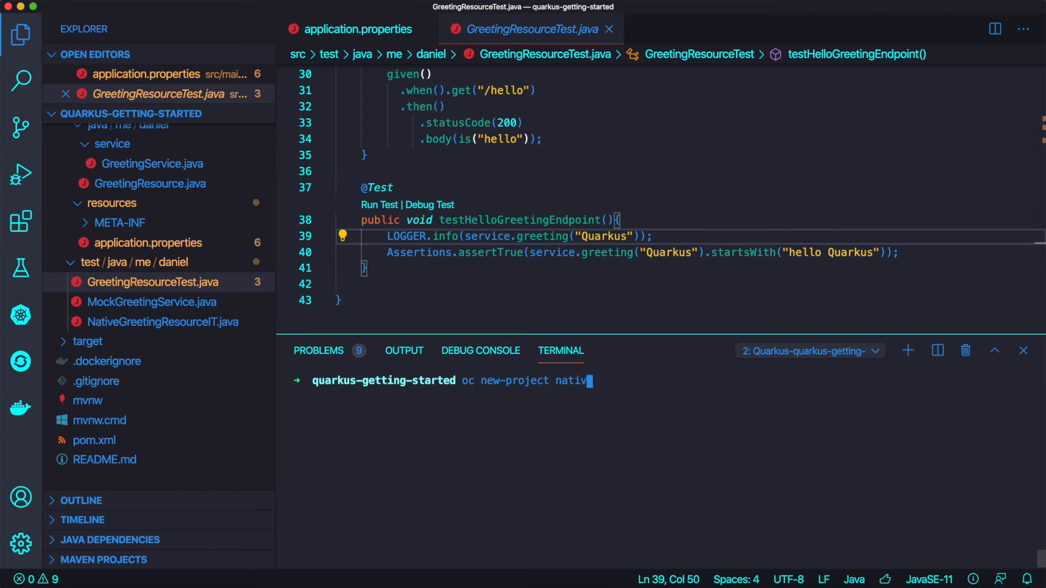
{"action": "type", "text": "quarkus"}
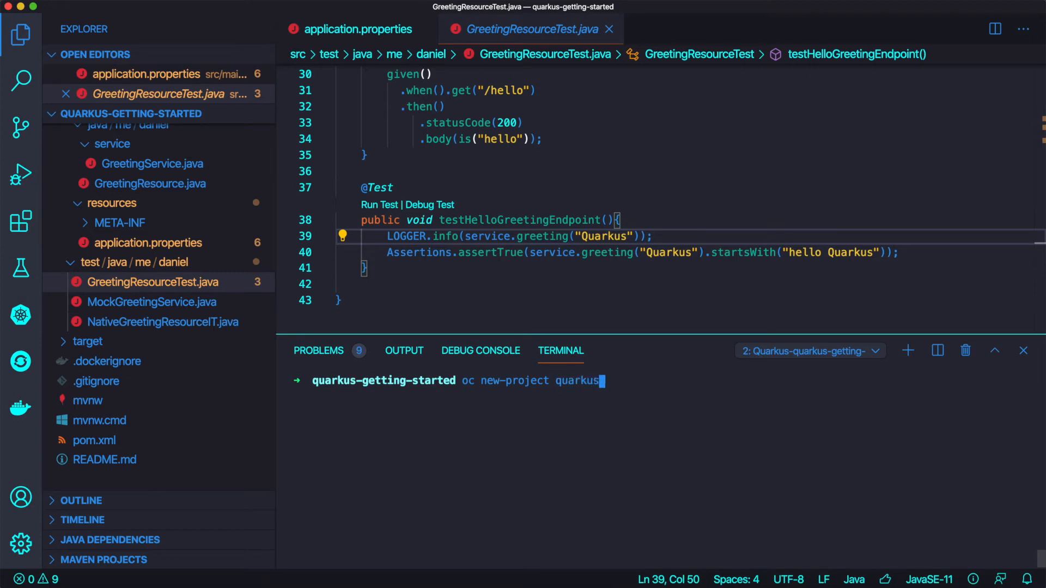
{"action": "type", "text": "-native"}
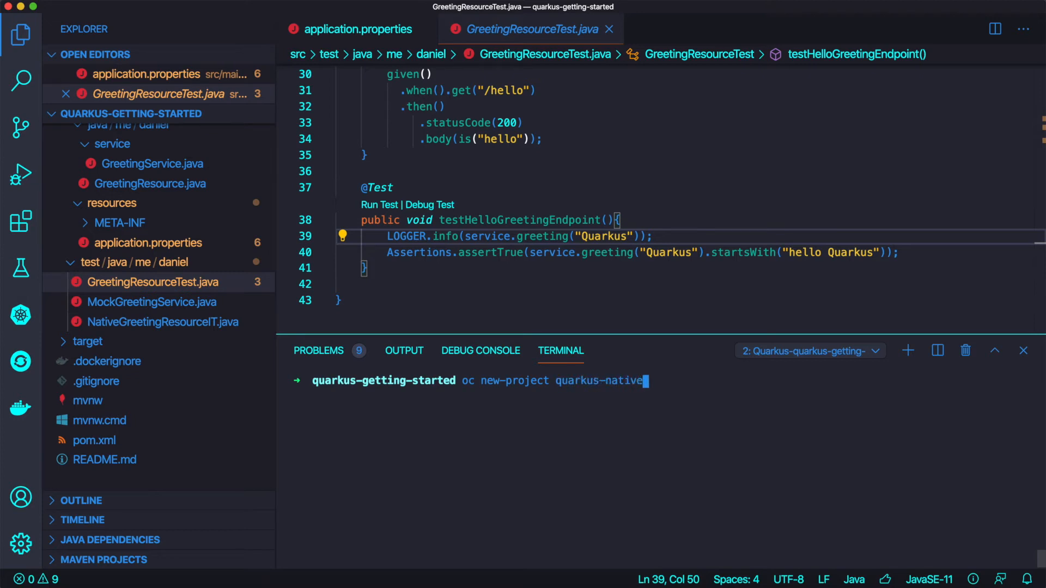
{"action": "type", "text": "-demo"}
{"action": "type", "text": "oc new-app"}
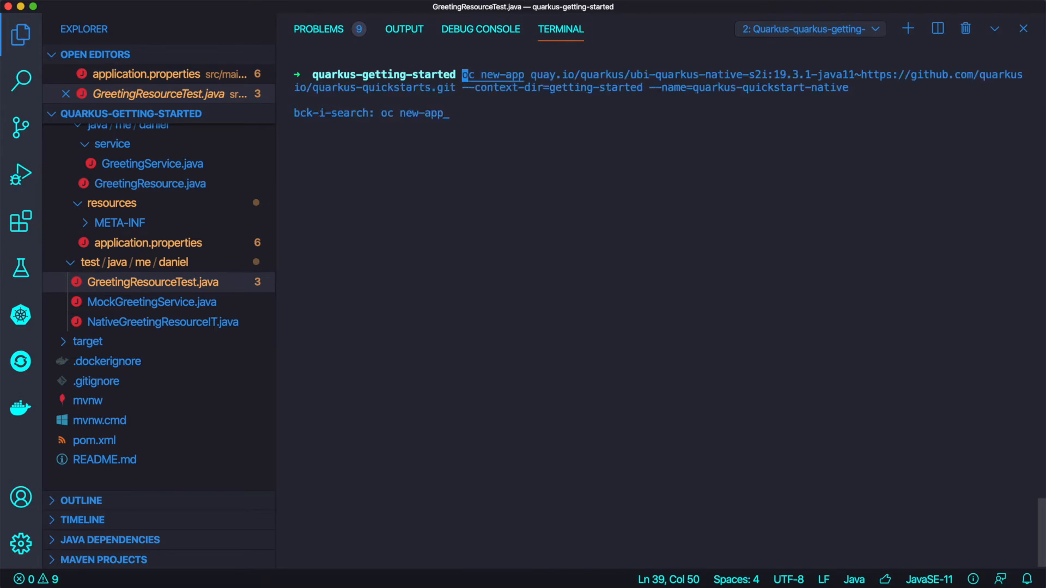
{"action": "mouse_move", "coordinate": [529, 76]}
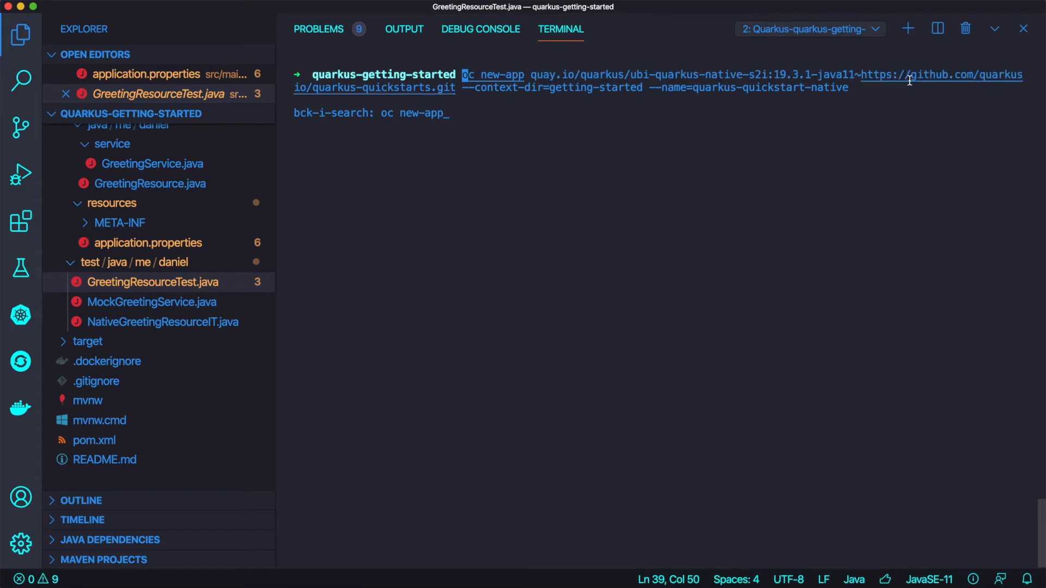
{"action": "mouse_move", "coordinate": [484, 111]}
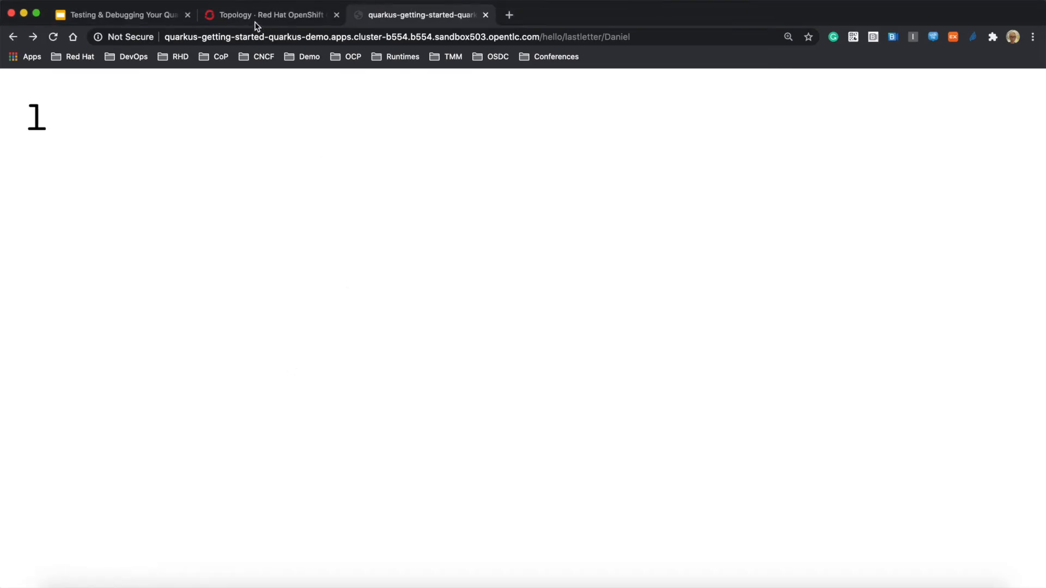
- Select project quarkus-native-demo and show the running build log of quarkus-quickstart-native-1
{"action": "left_click", "coordinate": [271, 14]}
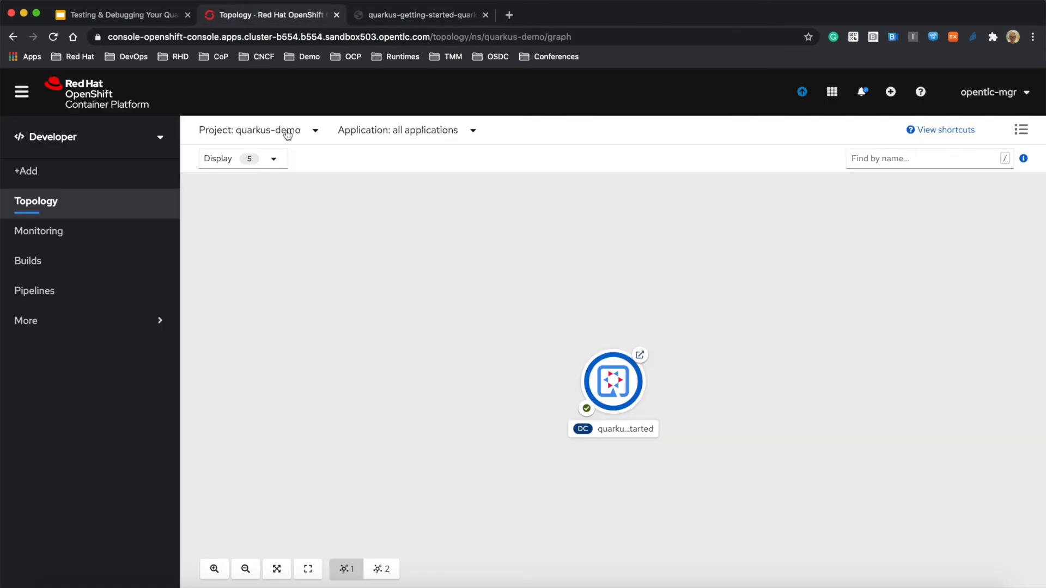
{"action": "type", "text": "quark"}
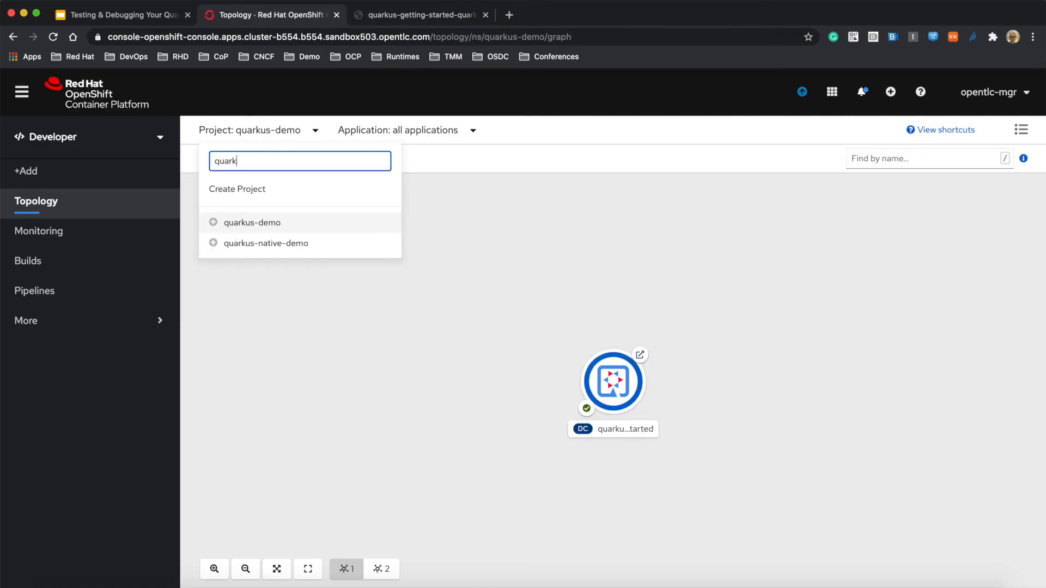
{"action": "left_click", "coordinate": [265, 243]}
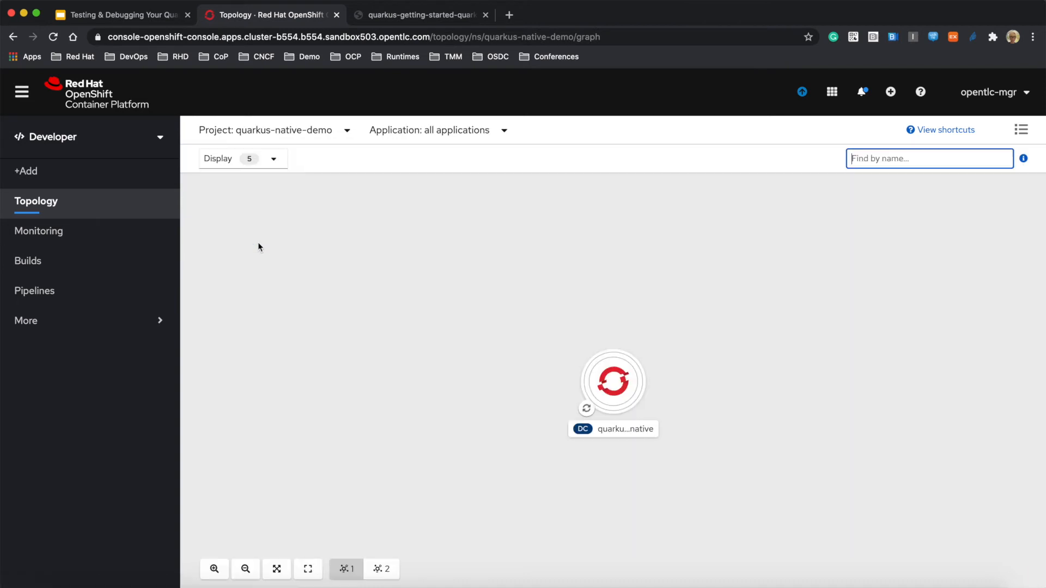
{"action": "left_click", "coordinate": [587, 409]}
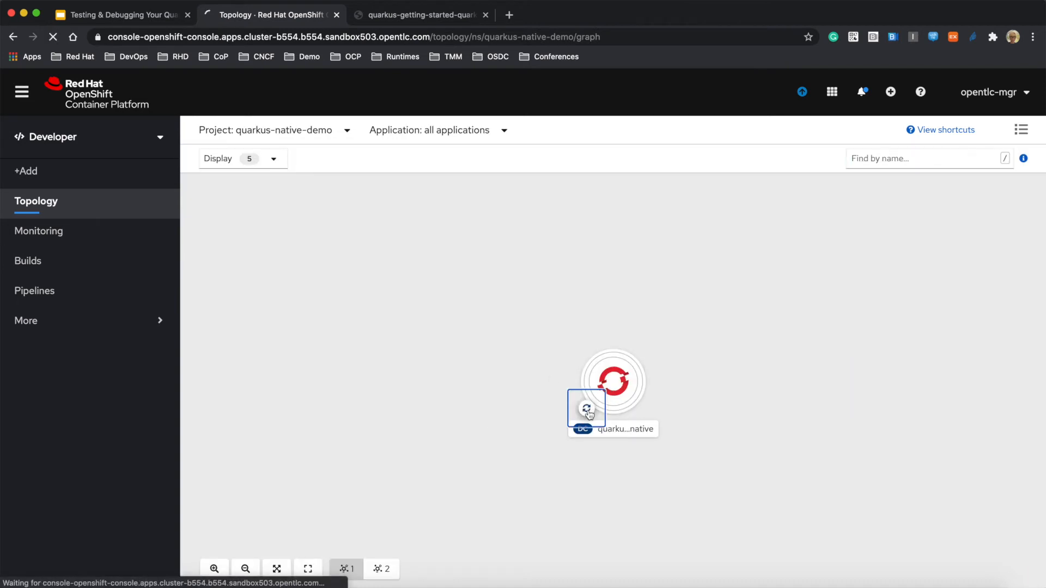
{"action": "left_click", "coordinate": [586, 408]}
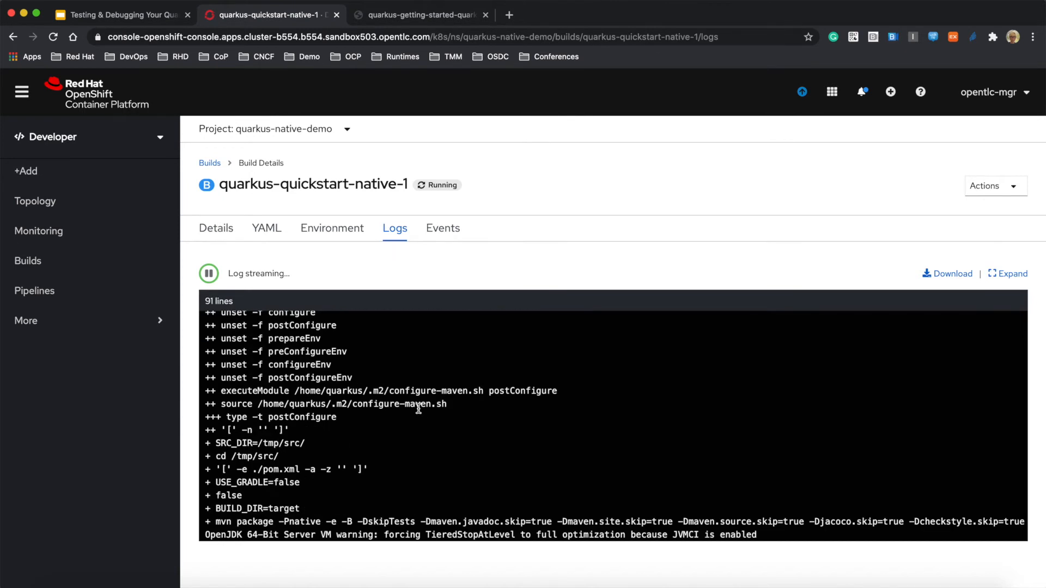
- Follow the thin-jar and GraalVM native-image stages in the quarkus-quickstart-native-1 build log
{"action": "left_click", "coordinate": [209, 273]}
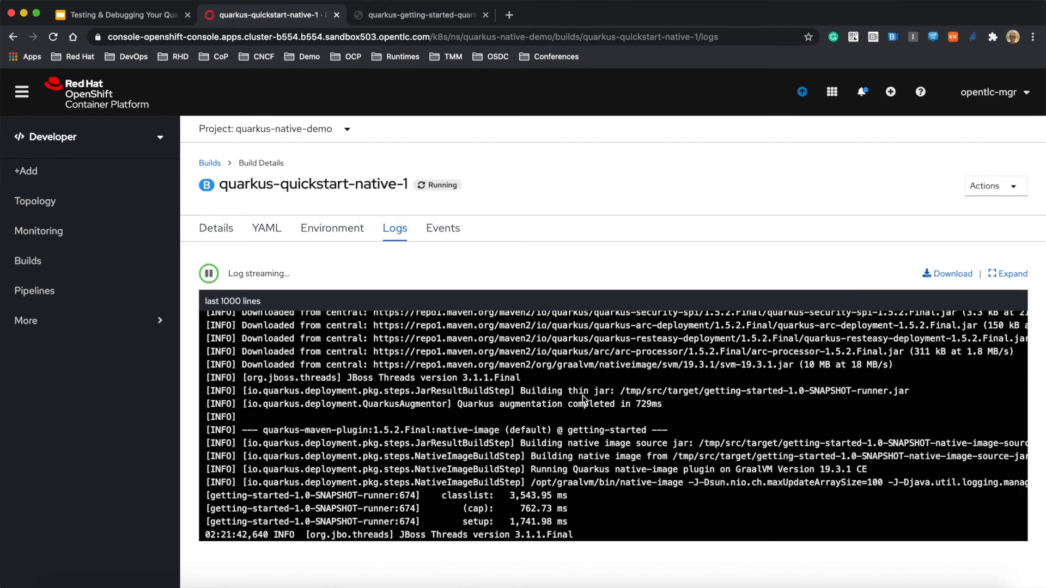
{"action": "double_click", "coordinate": [590, 391]}
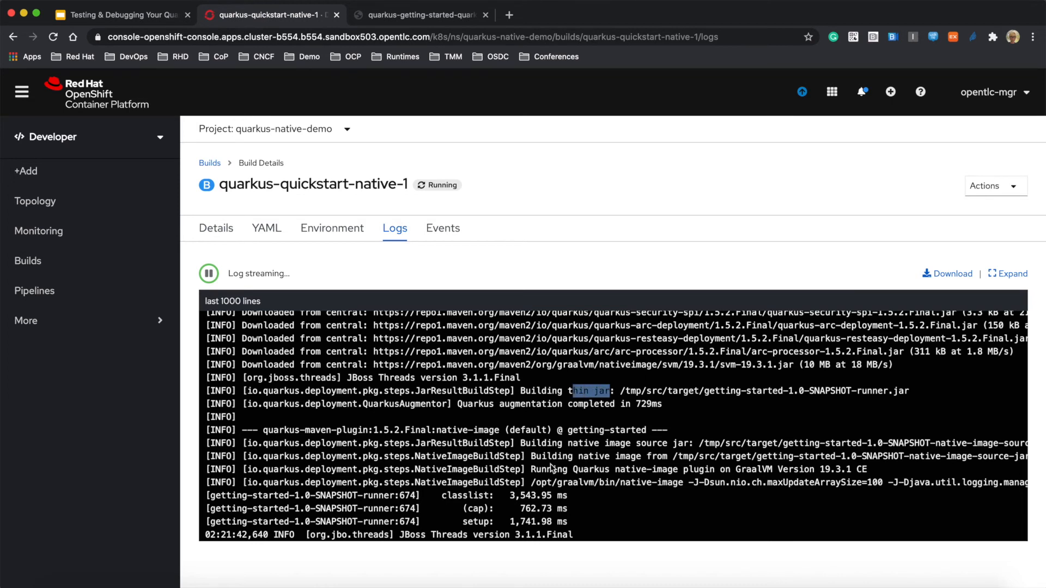
{"action": "mouse_move", "coordinate": [547, 469]}
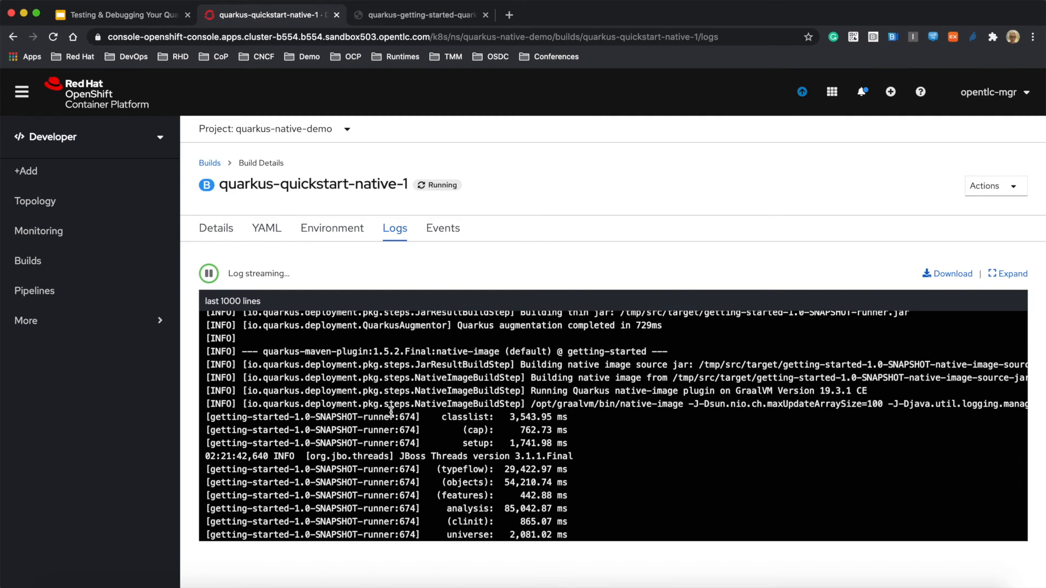
{"action": "scroll", "scroll_direction": "down", "scroll_amount": 3}
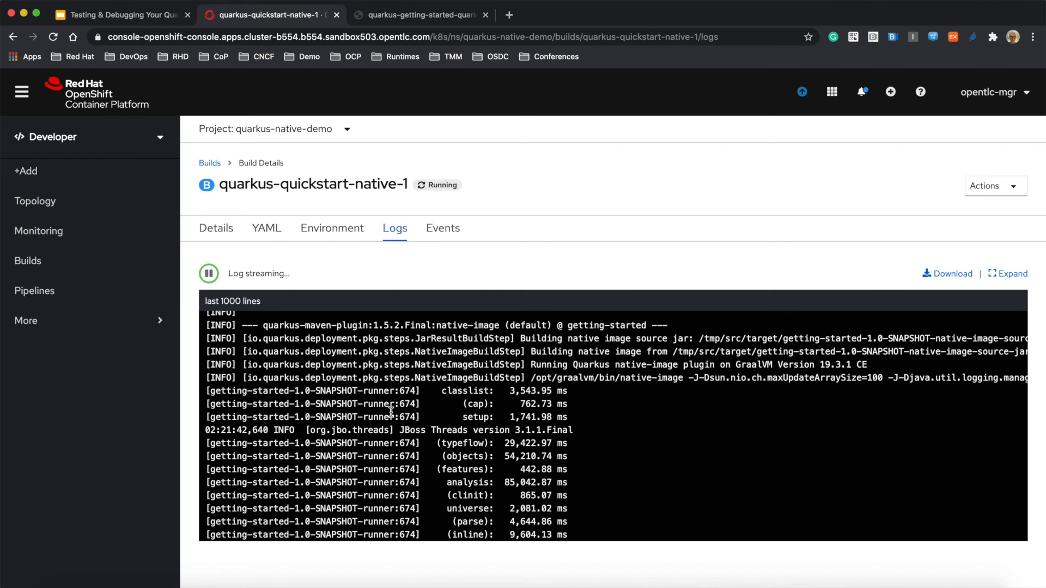
{"action": "mouse_move", "coordinate": [337, 452]}
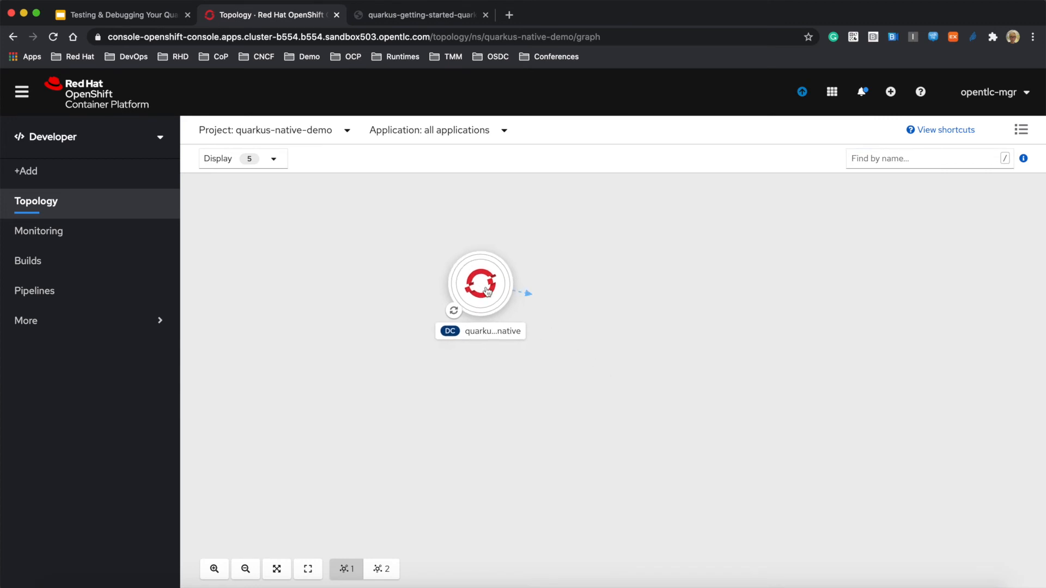
- Add label app.openshift.io/runtime=quarkus to the quarkus-quickstart-native deployment and save it
{"action": "left_click", "coordinate": [999, 207]}
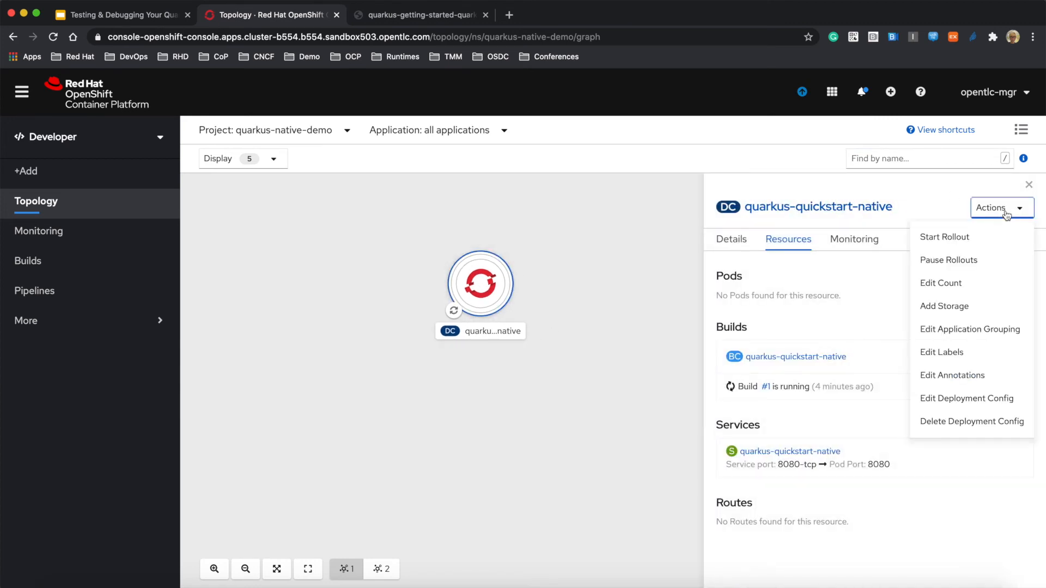
{"action": "mouse_move", "coordinate": [970, 329]}
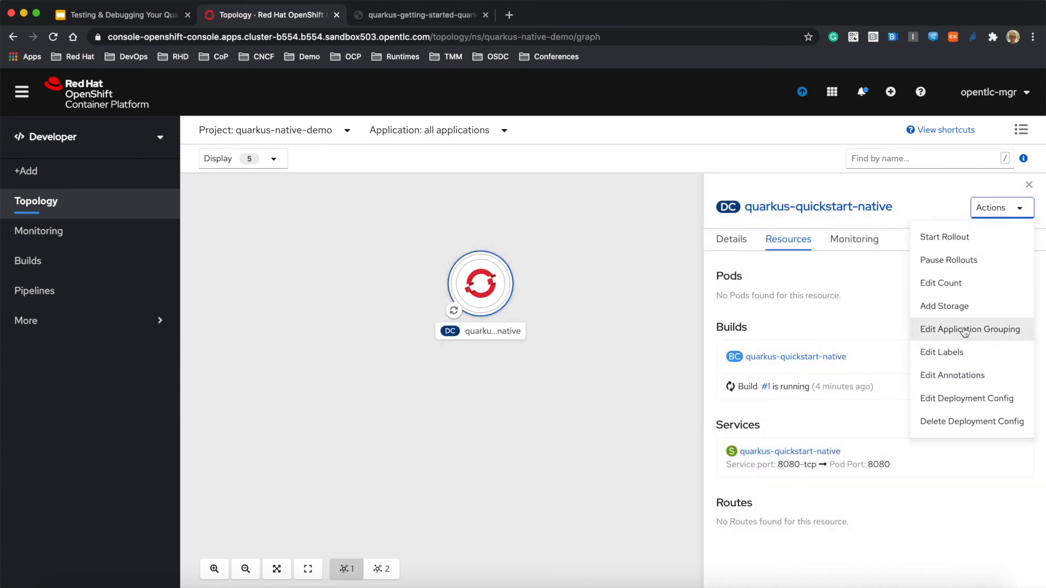
{"action": "left_click", "coordinate": [942, 352]}
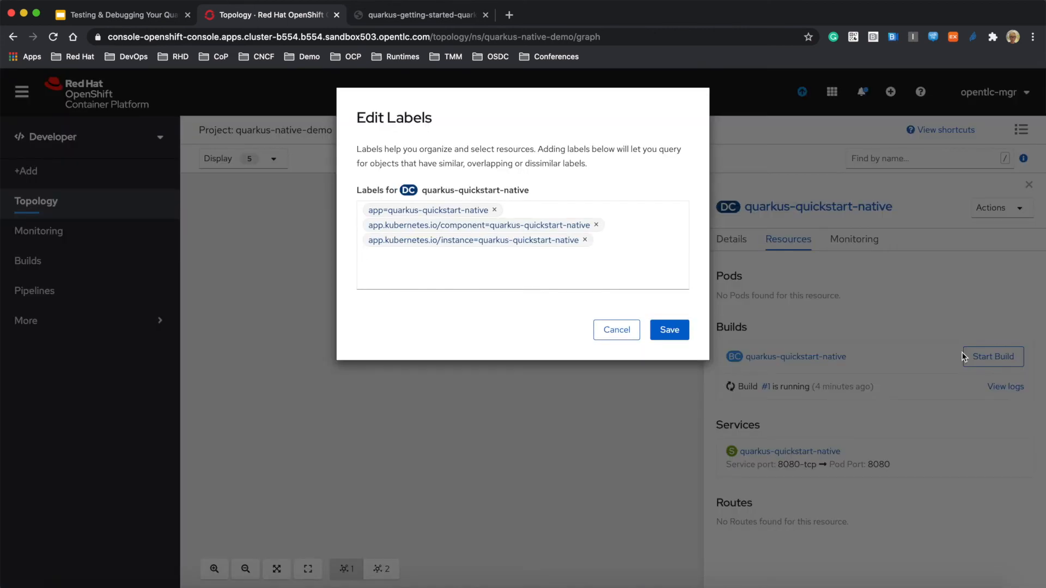
{"action": "type", "text": "app.openshift.io/"}
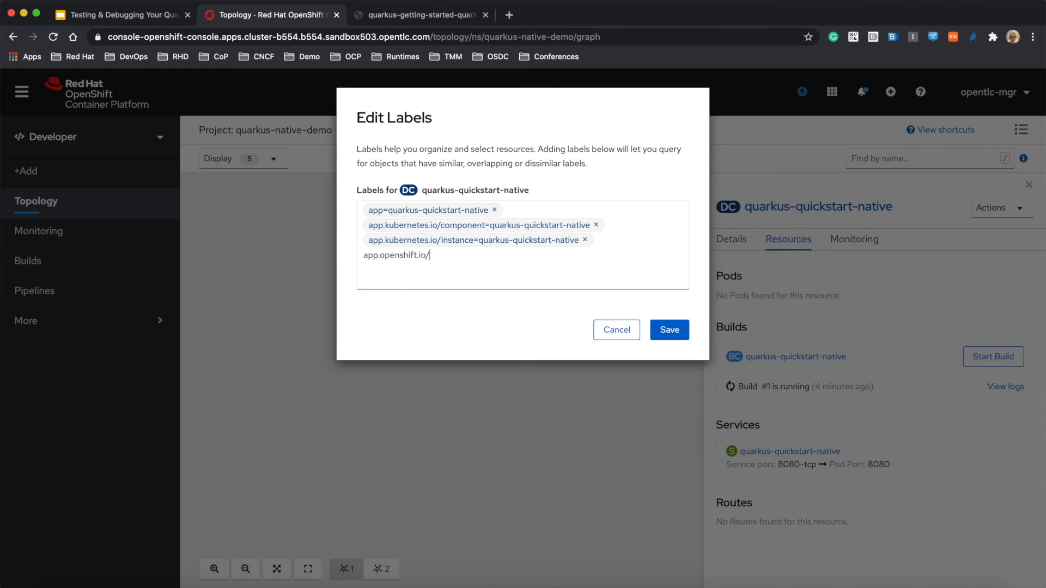
{"action": "type", "text": "runtime=quarku"}
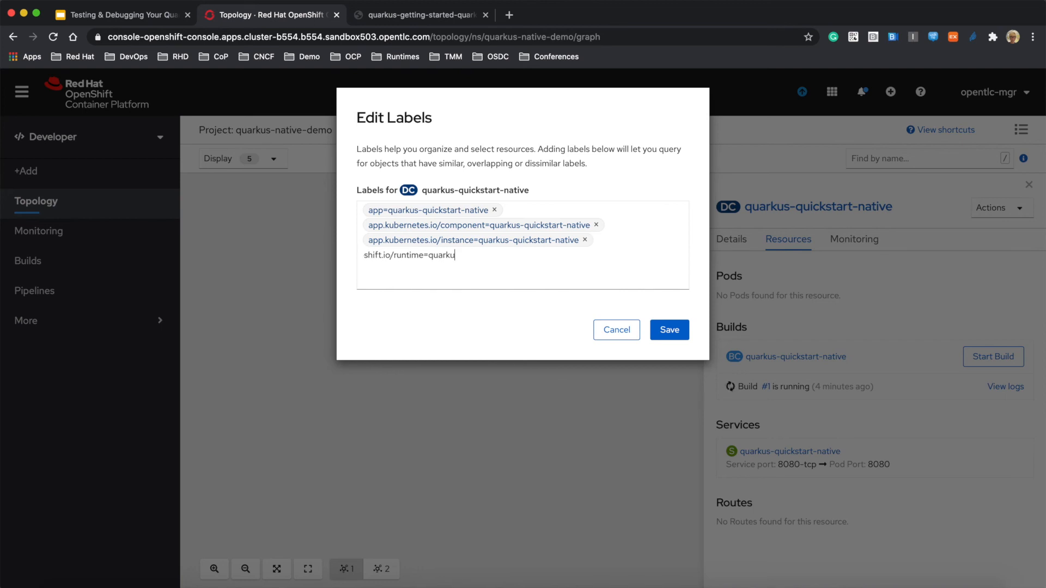
{"action": "left_click", "coordinate": [669, 329]}
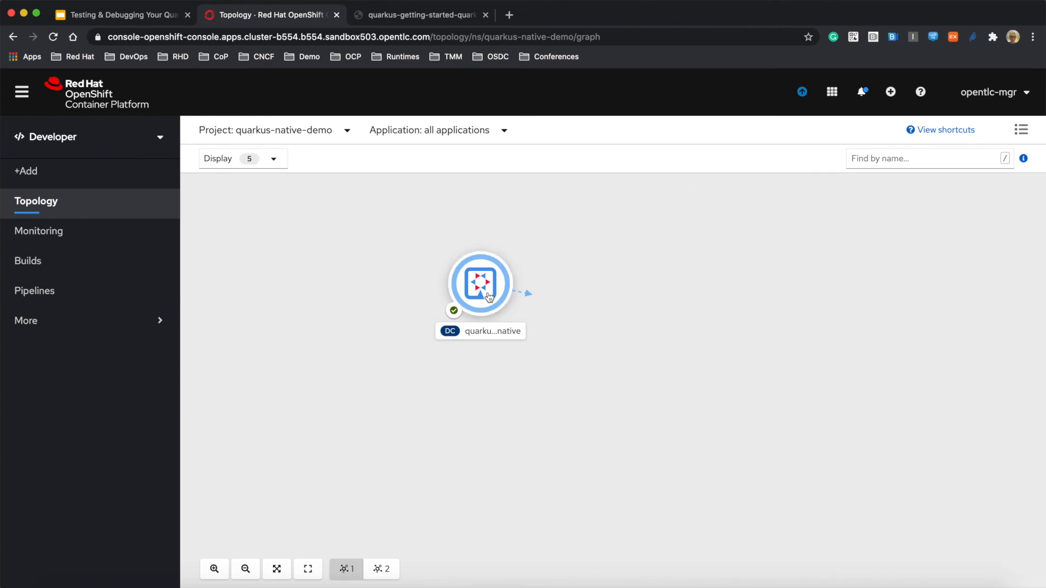
{"action": "left_click", "coordinate": [479, 282]}
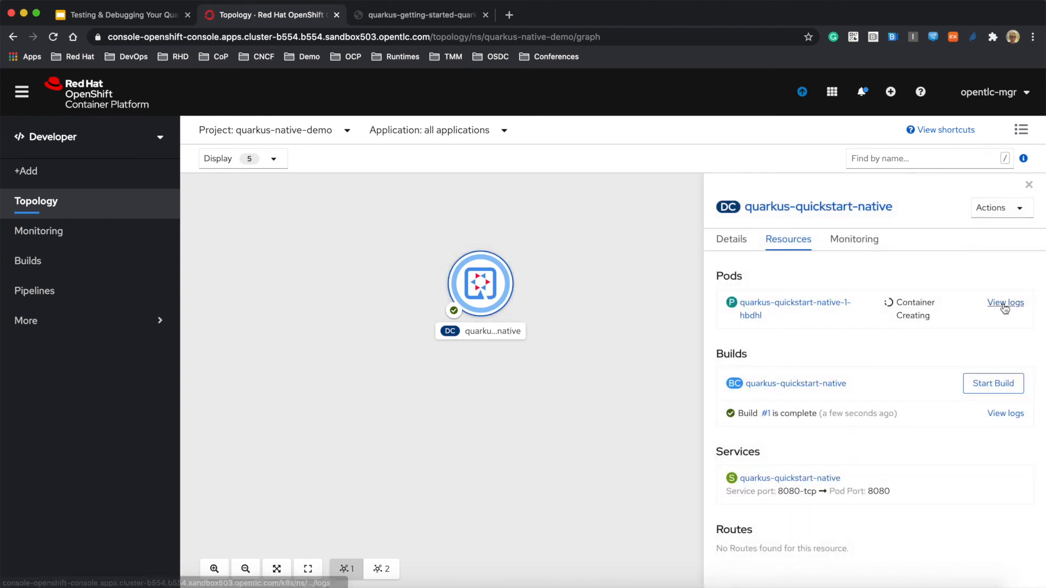
{"action": "left_click", "coordinate": [1006, 302]}
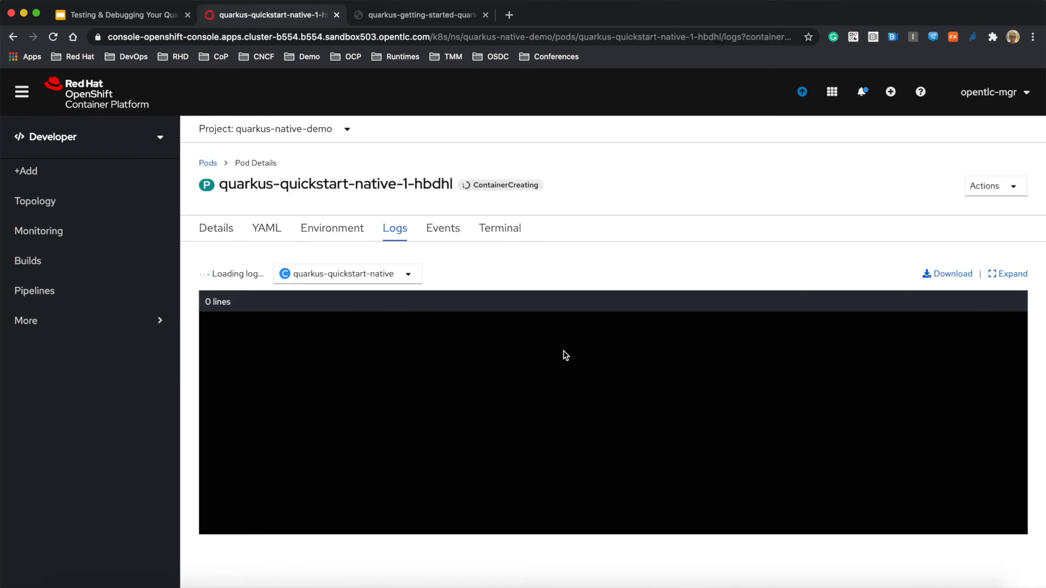
{"action": "mouse_move", "coordinate": [292, 584]}
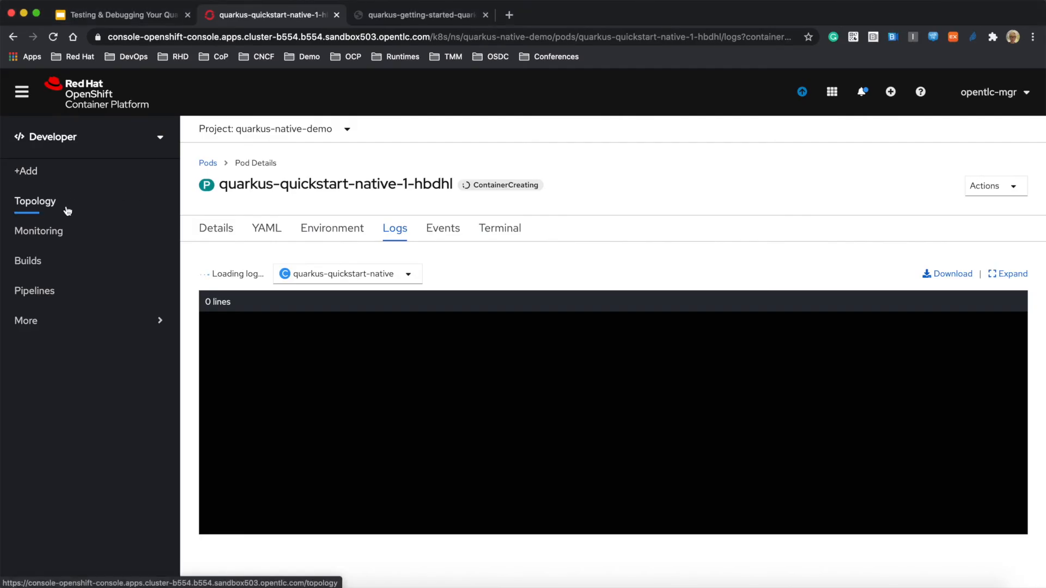
{"action": "left_click", "coordinate": [35, 200]}
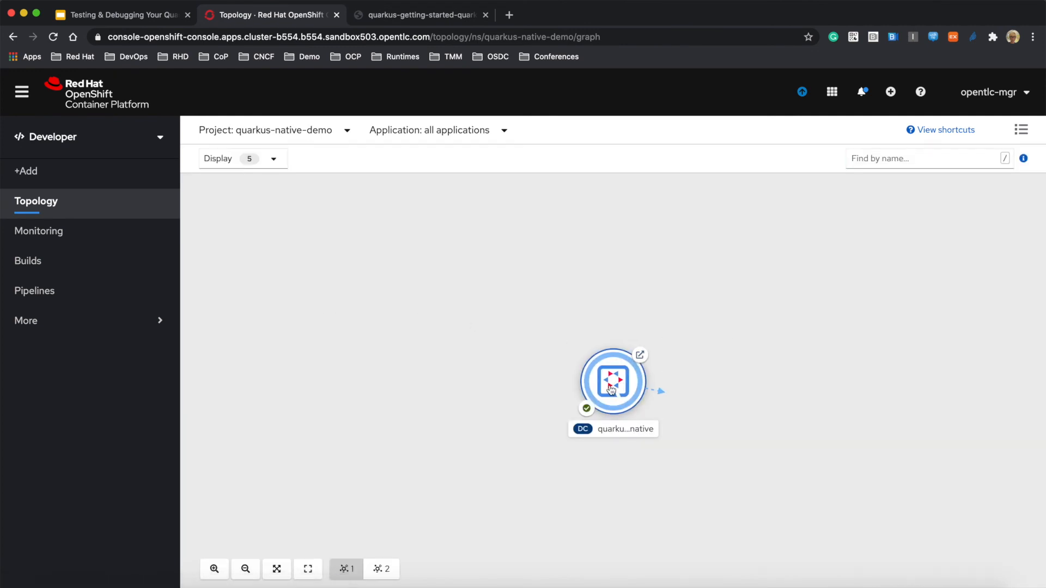
{"action": "left_click", "coordinate": [611, 381]}
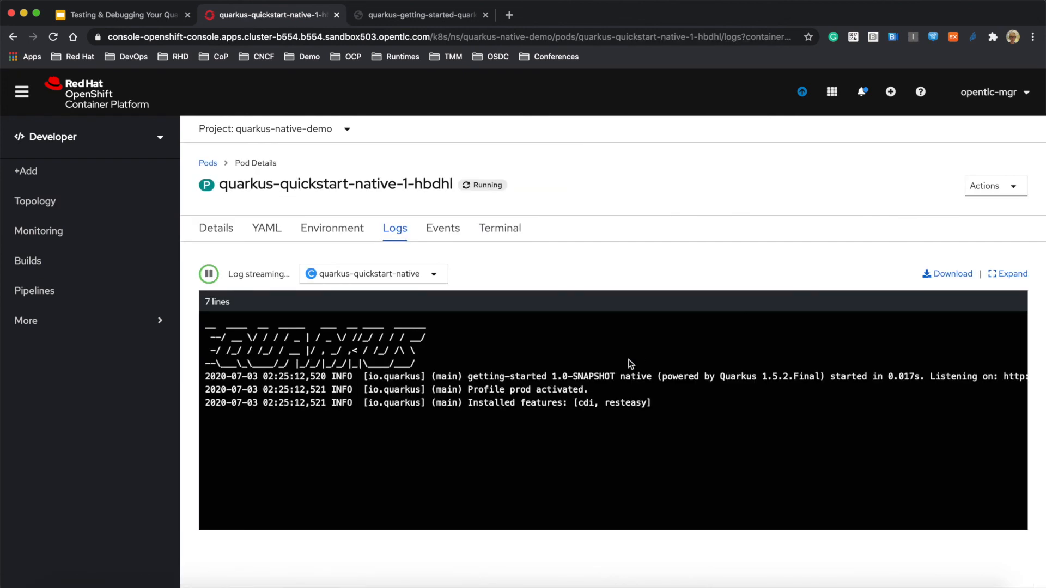
{"action": "mouse_move", "coordinate": [887, 379]}
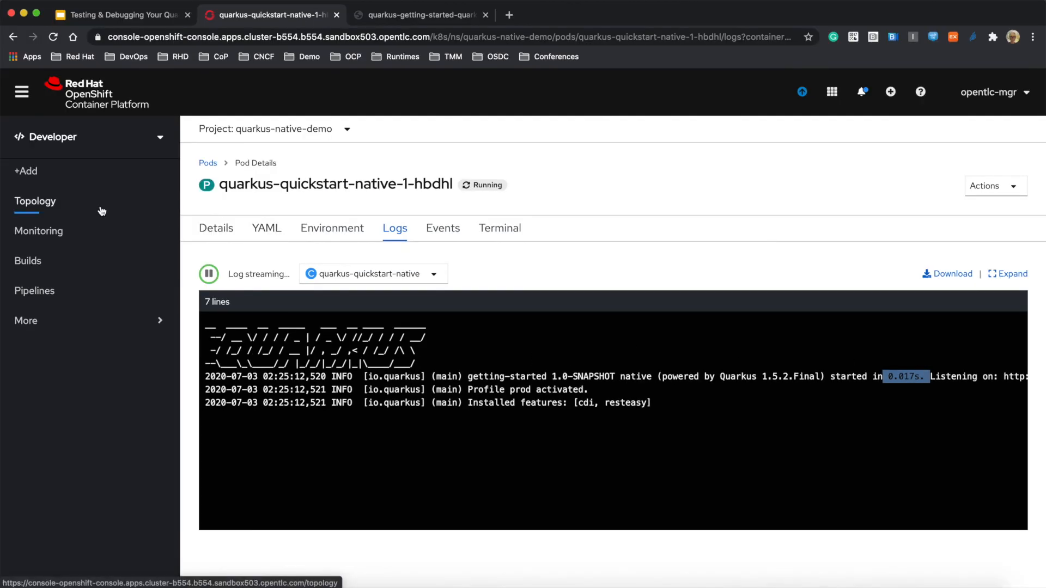
{"action": "left_click", "coordinate": [35, 200]}
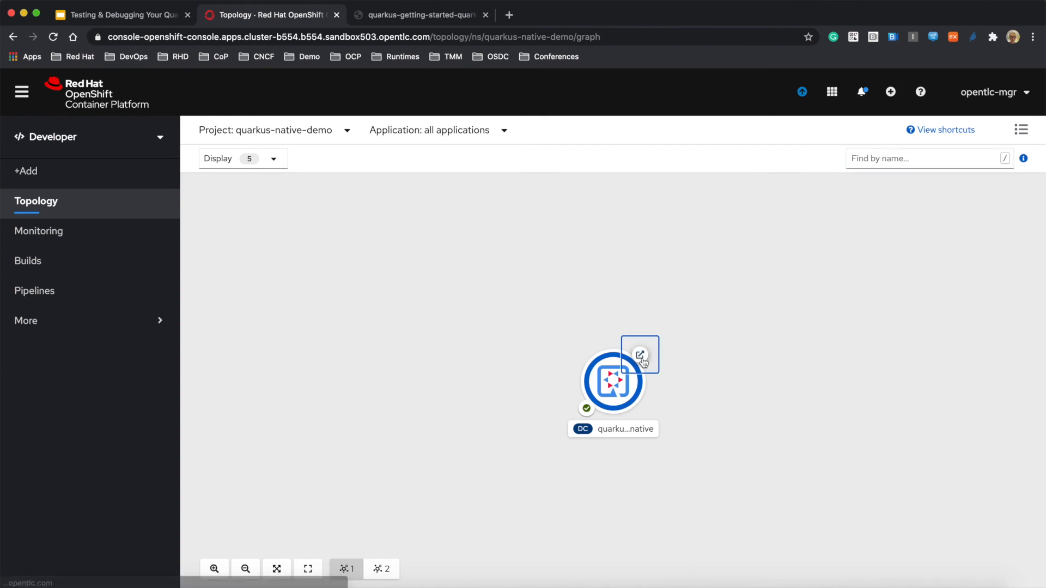
- Load the native route URL, call /hello returning 'hello', and start editing toward /hello/greeting
{"action": "left_click", "coordinate": [639, 354]}
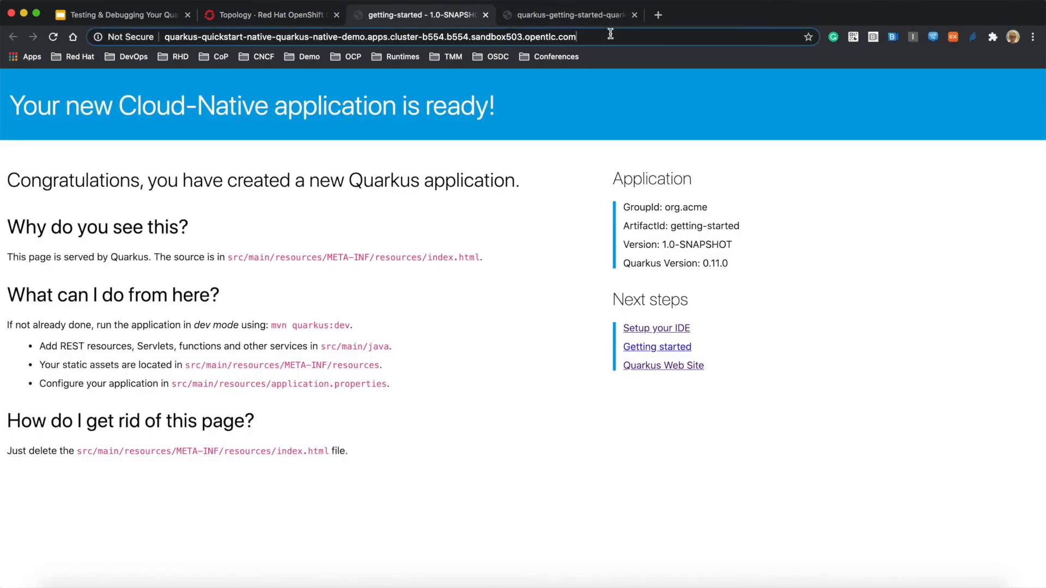
{"action": "type", "text": "/hello"}
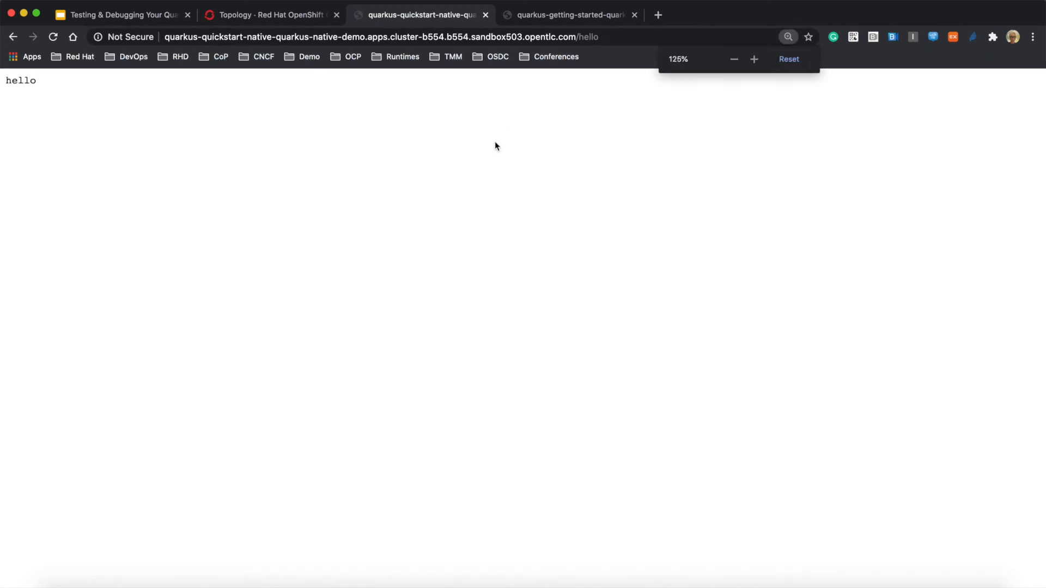
{"action": "left_click", "coordinate": [754, 59]}
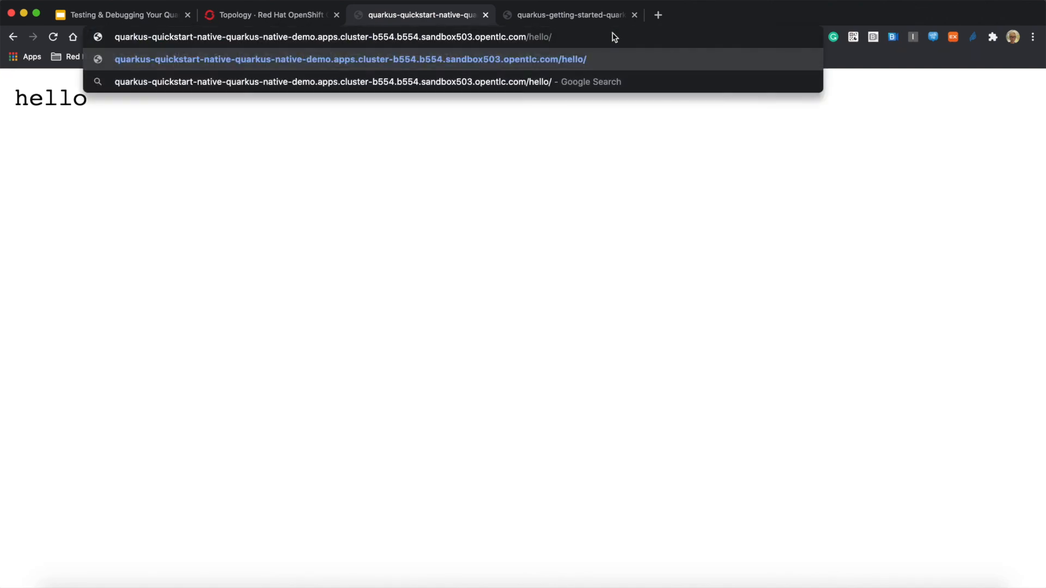
{"action": "type", "text": "gre"}
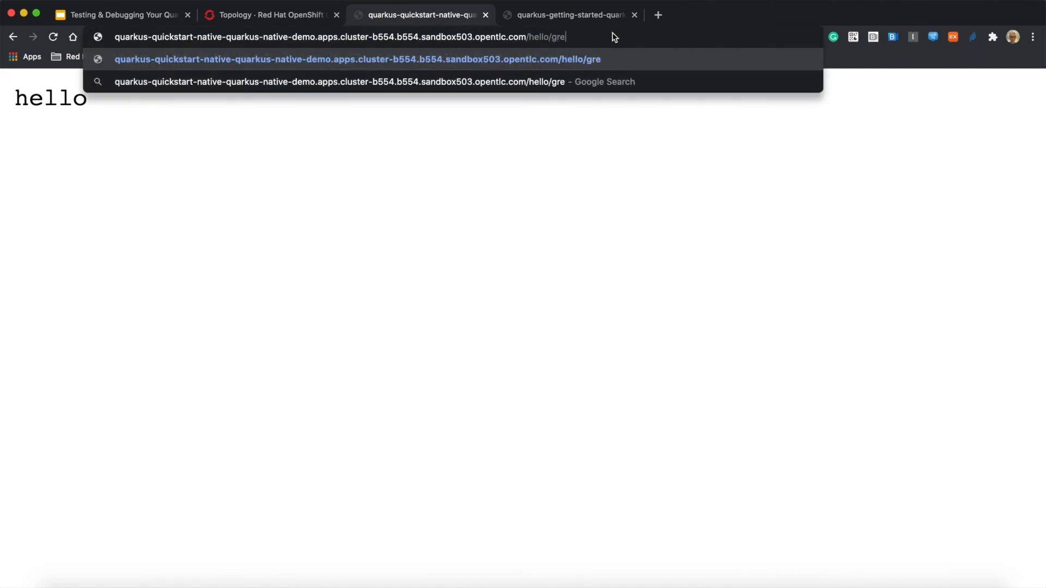